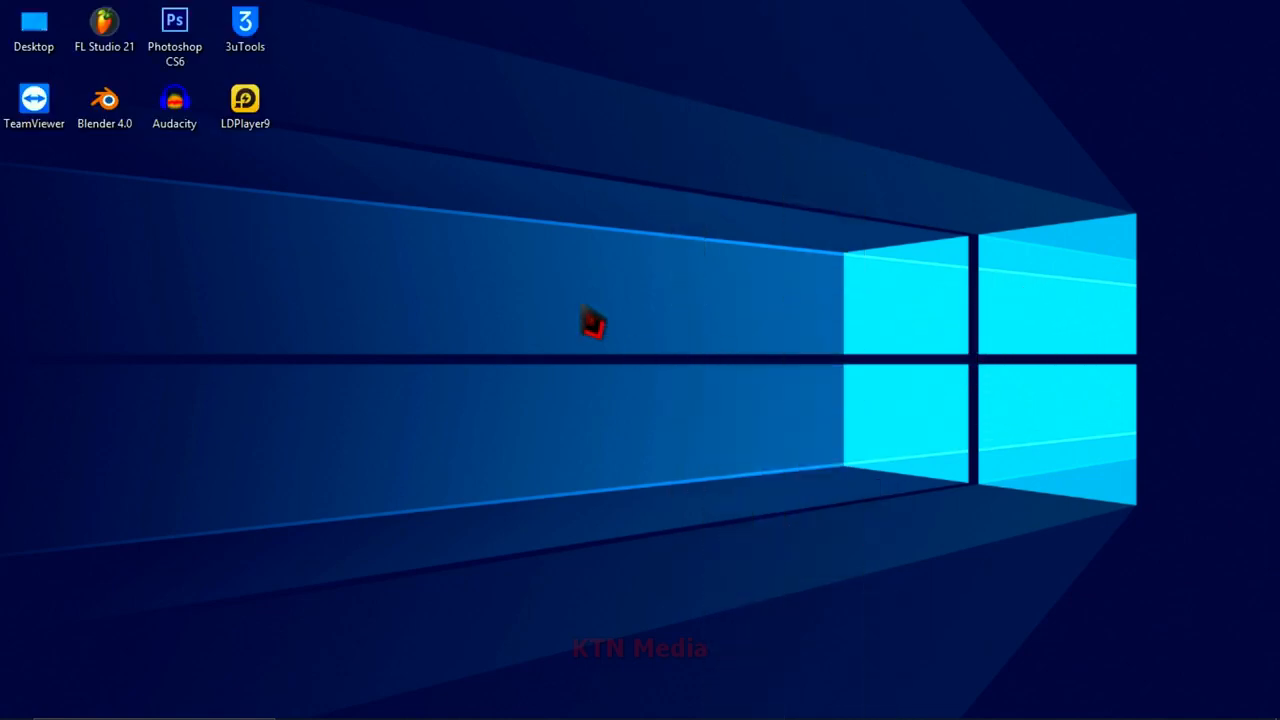
mouse_move(695, 315)
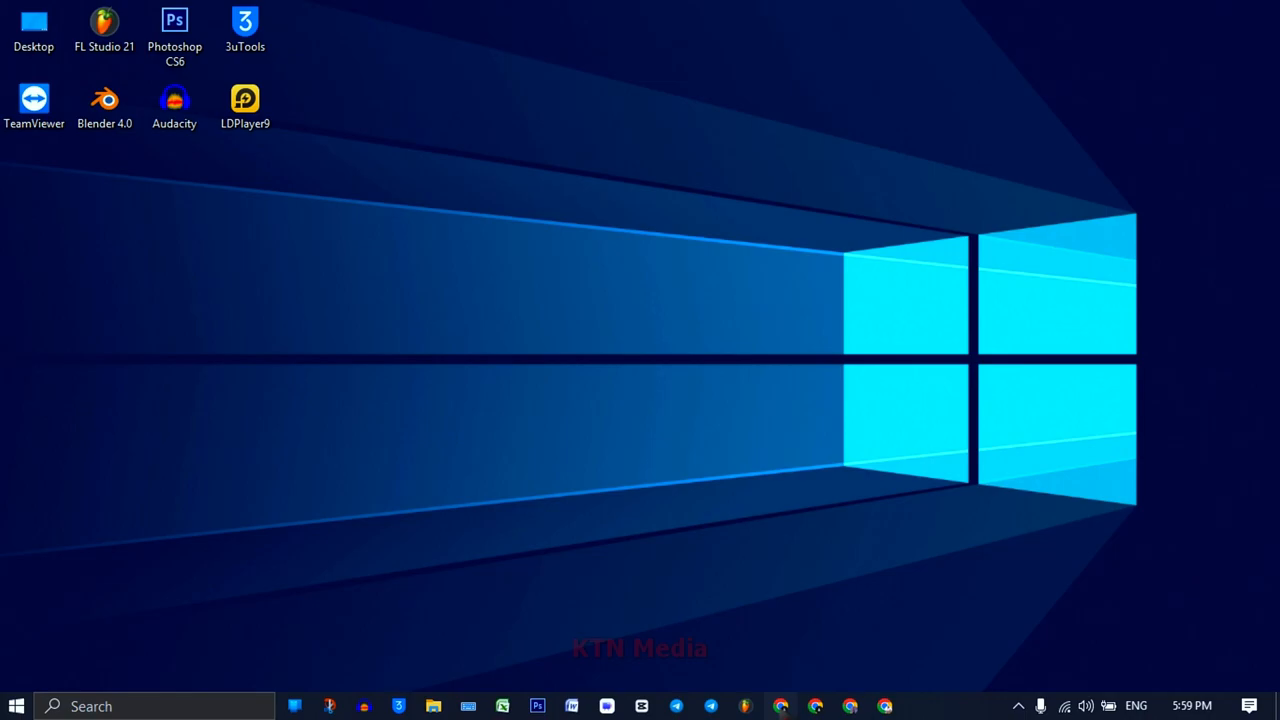
- Open Facebook in Chrome and switch profiles to act as the NY FireMix Page
left_click(773, 704)
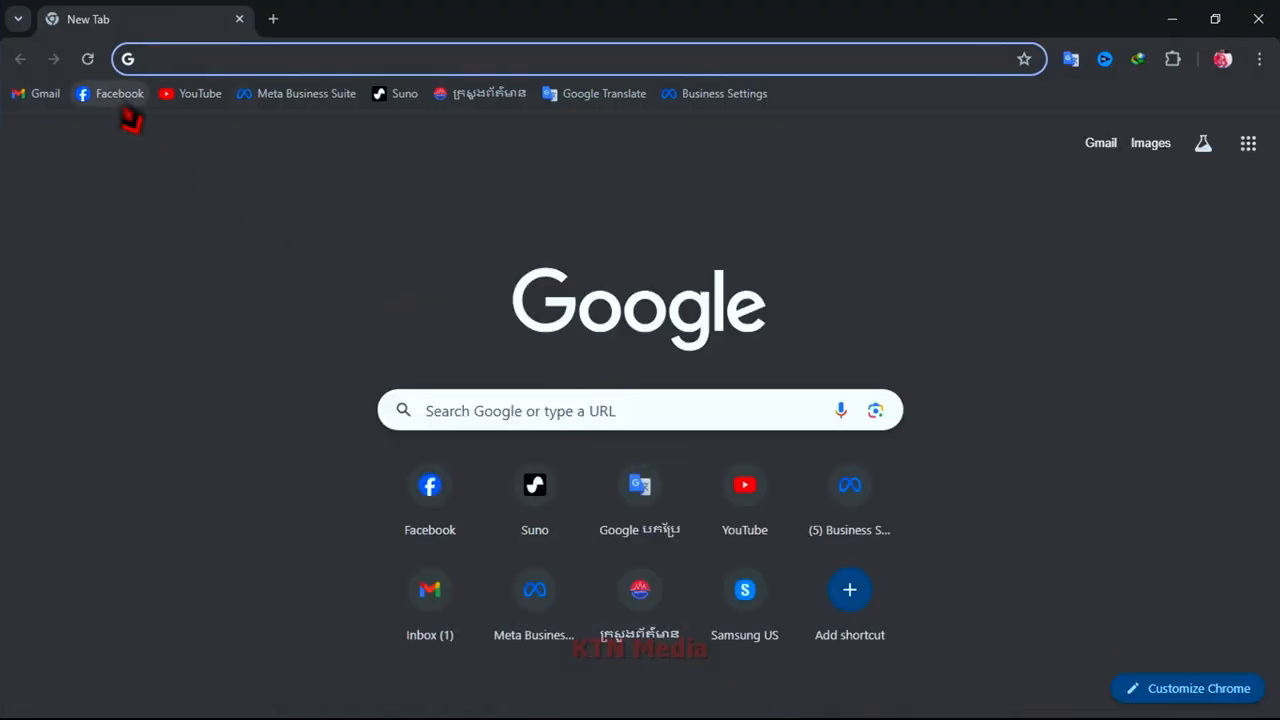
left_click(113, 93)
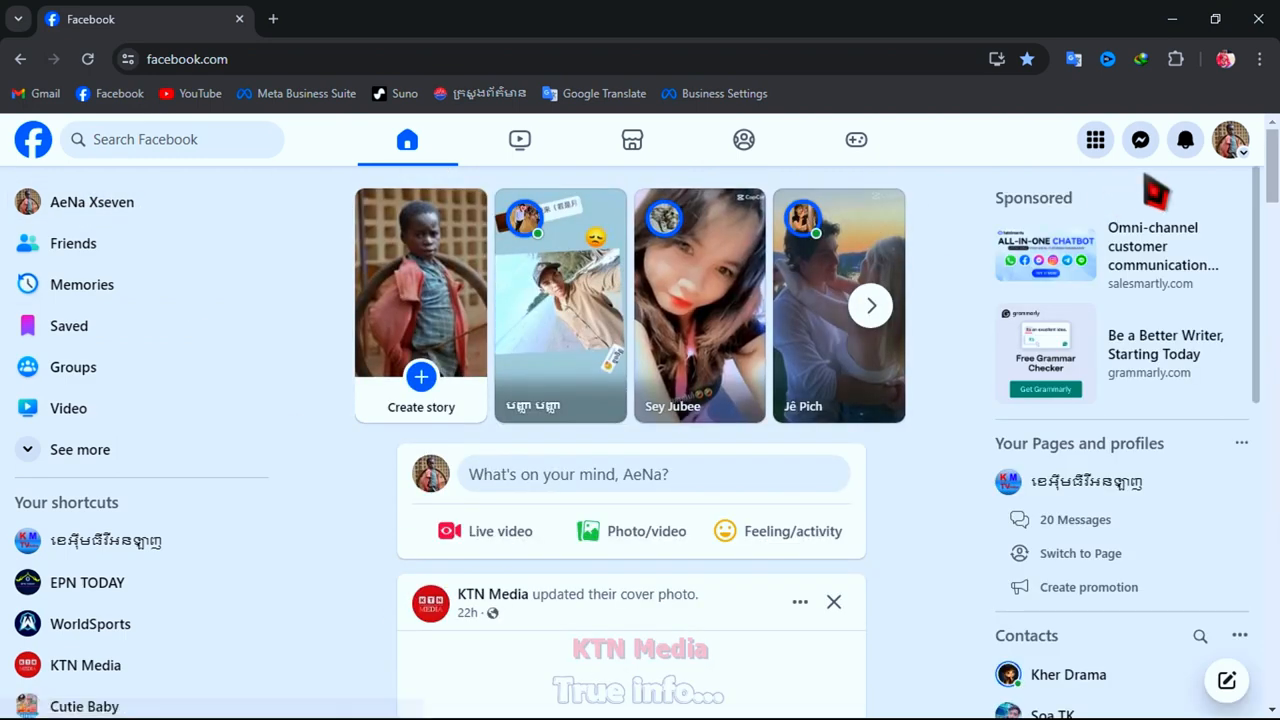
left_click(1236, 139)
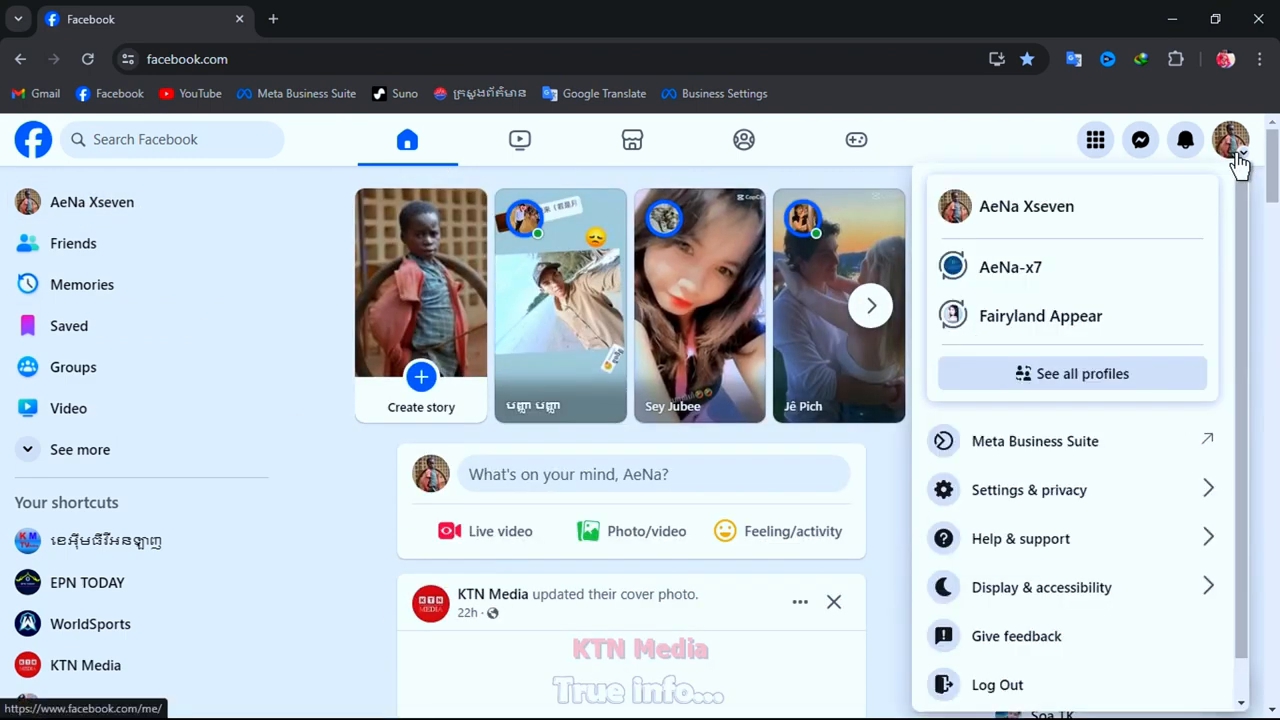
left_click(1071, 373)
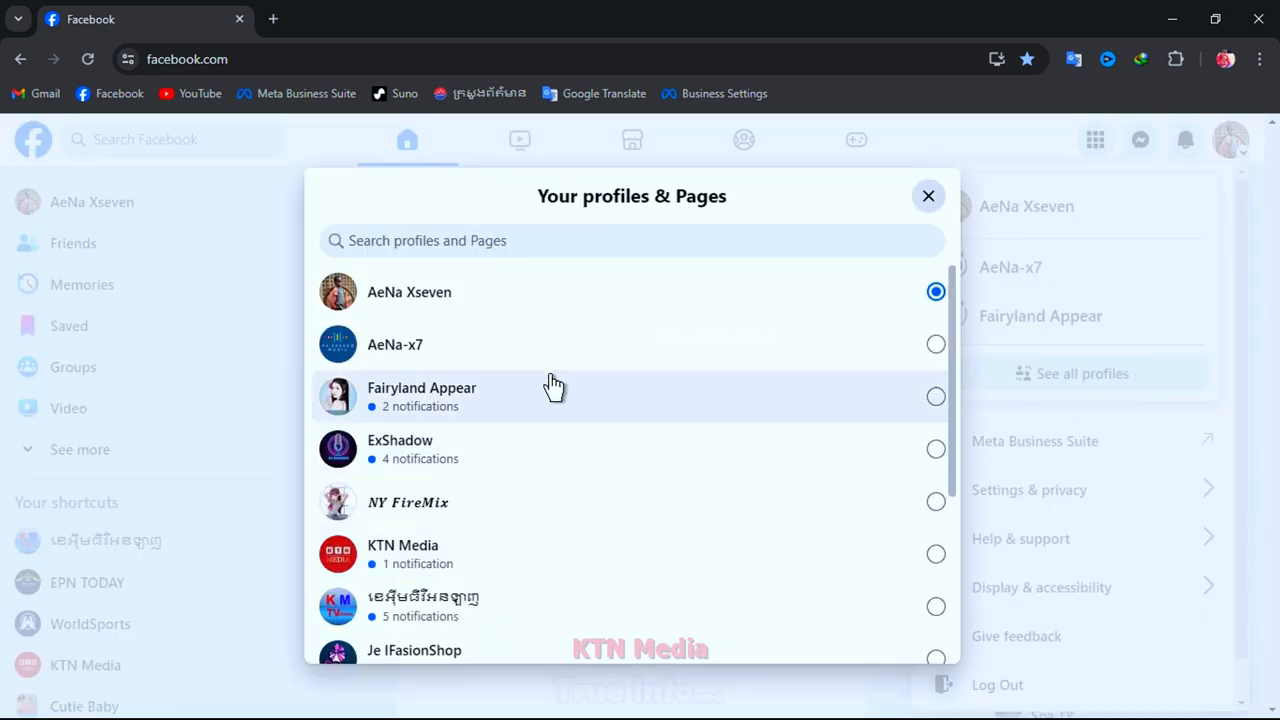
mouse_move(638, 530)
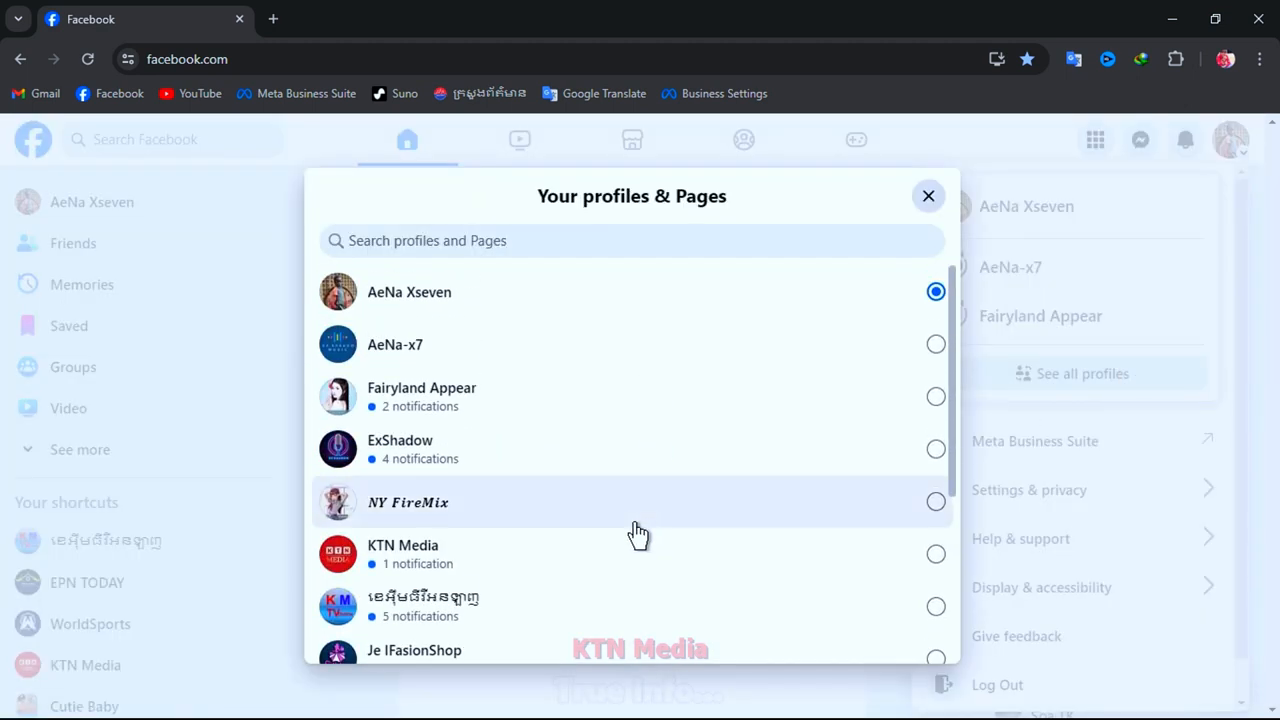
left_click(410, 502)
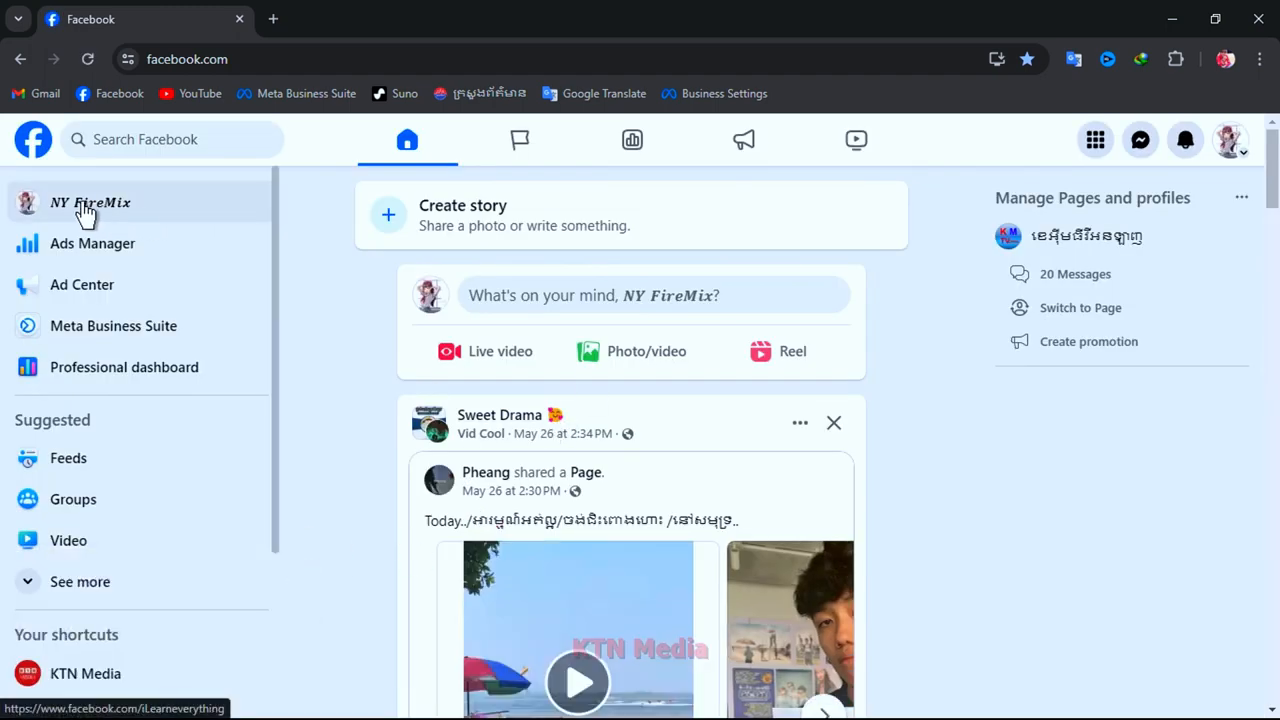
- Open NY FireMix's Professional dashboard and go to its Page access settings
left_click(90, 202)
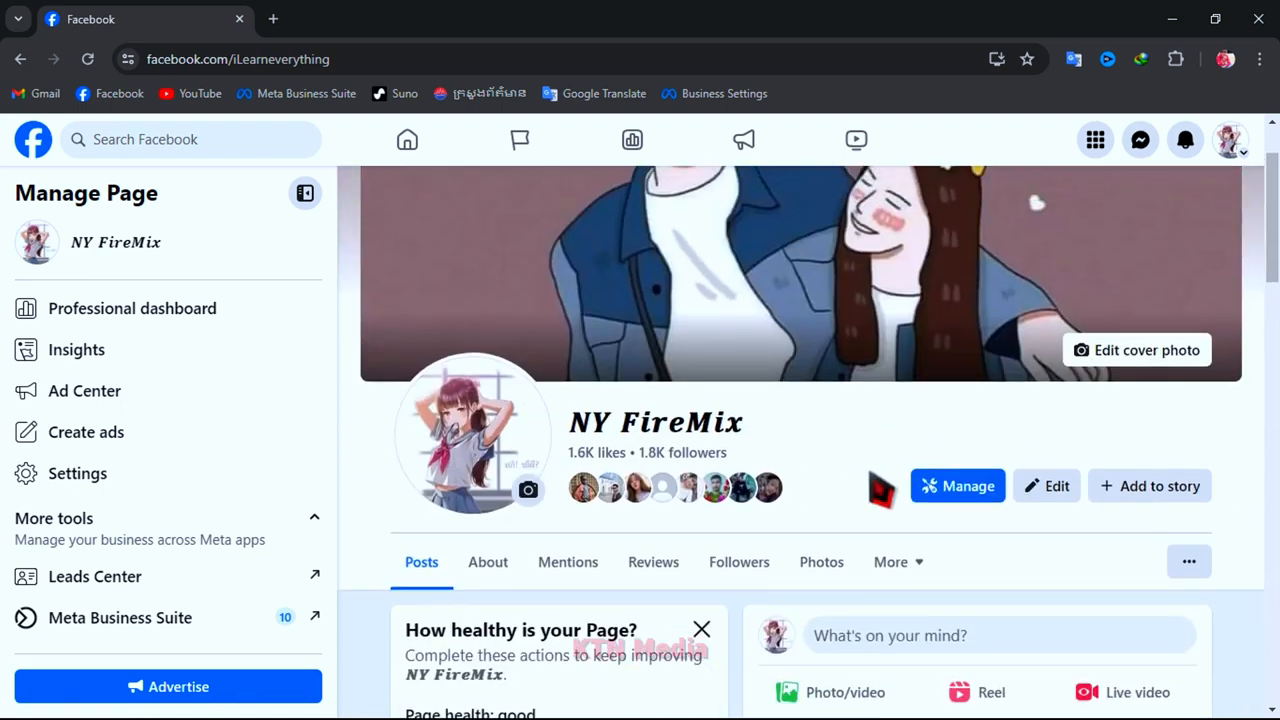
left_click(959, 486)
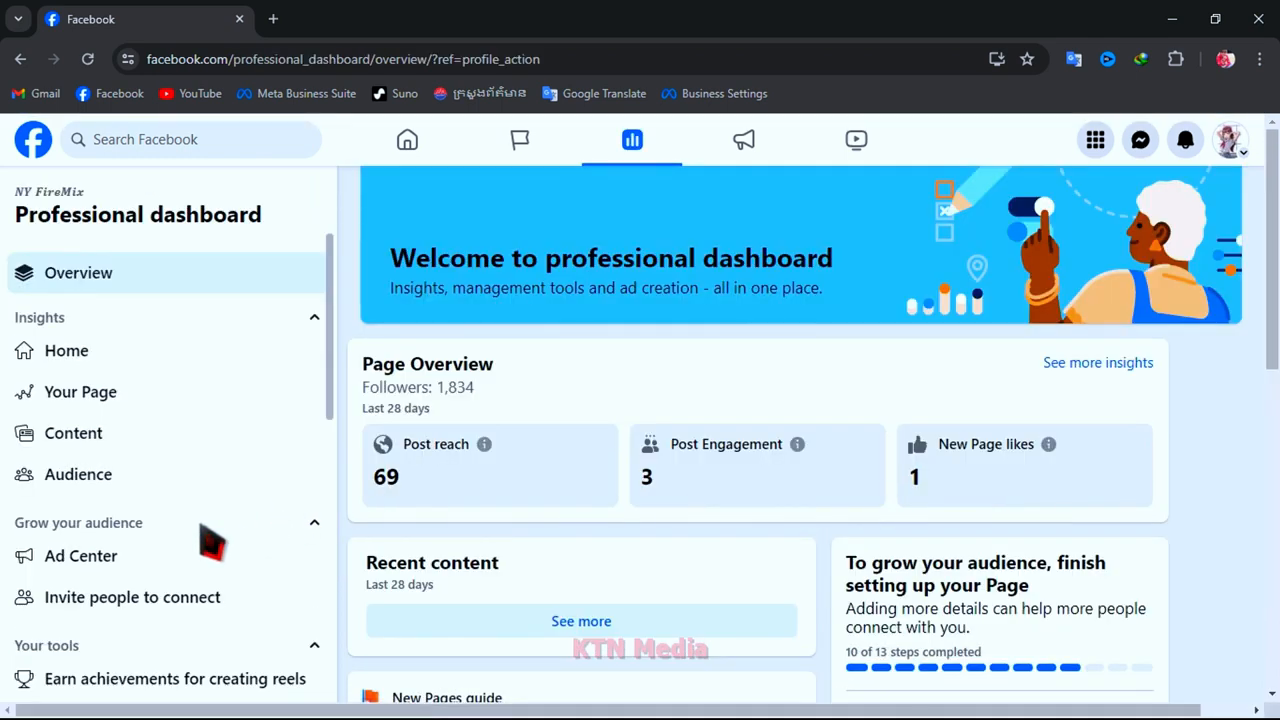
left_click(86, 533)
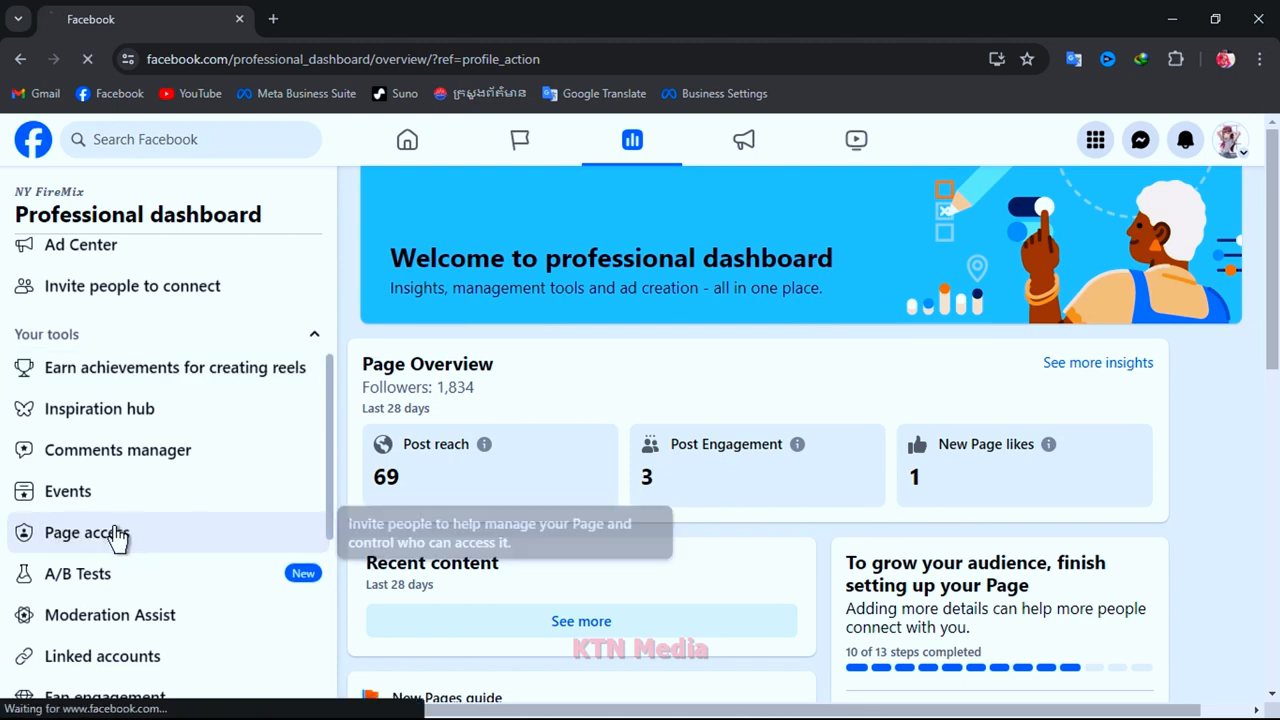
left_click(85, 532)
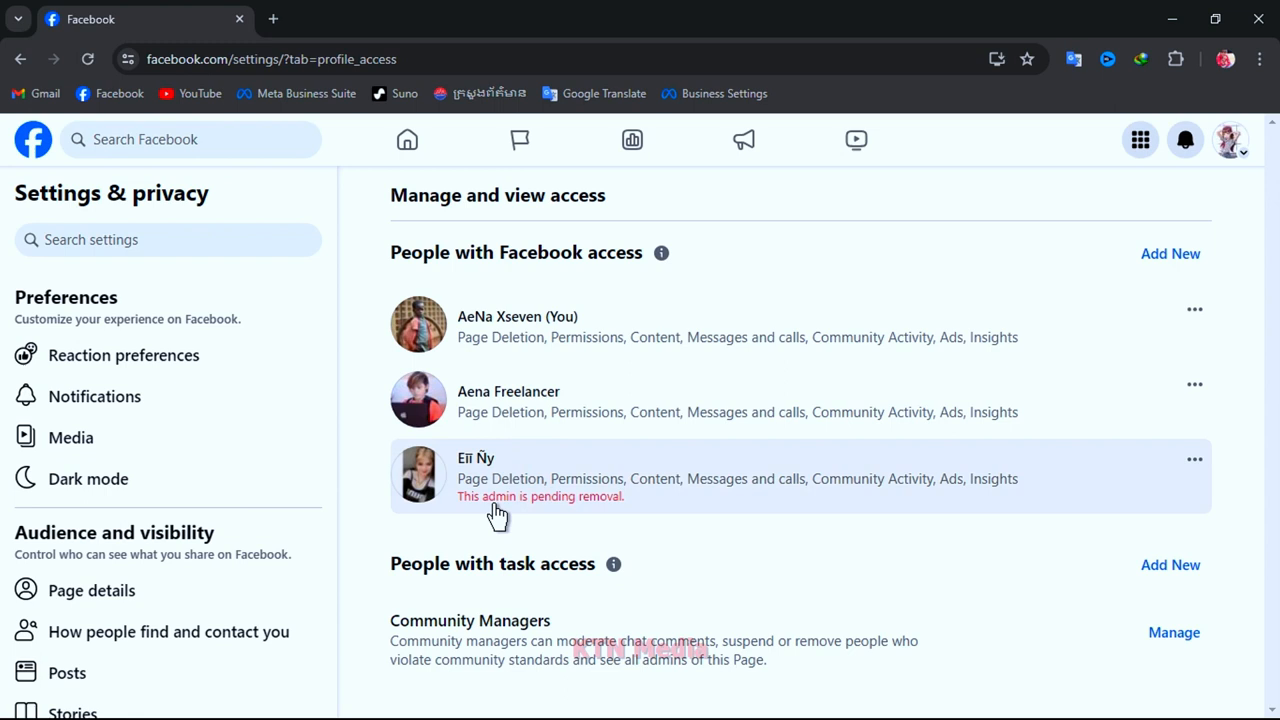
mouse_move(600, 510)
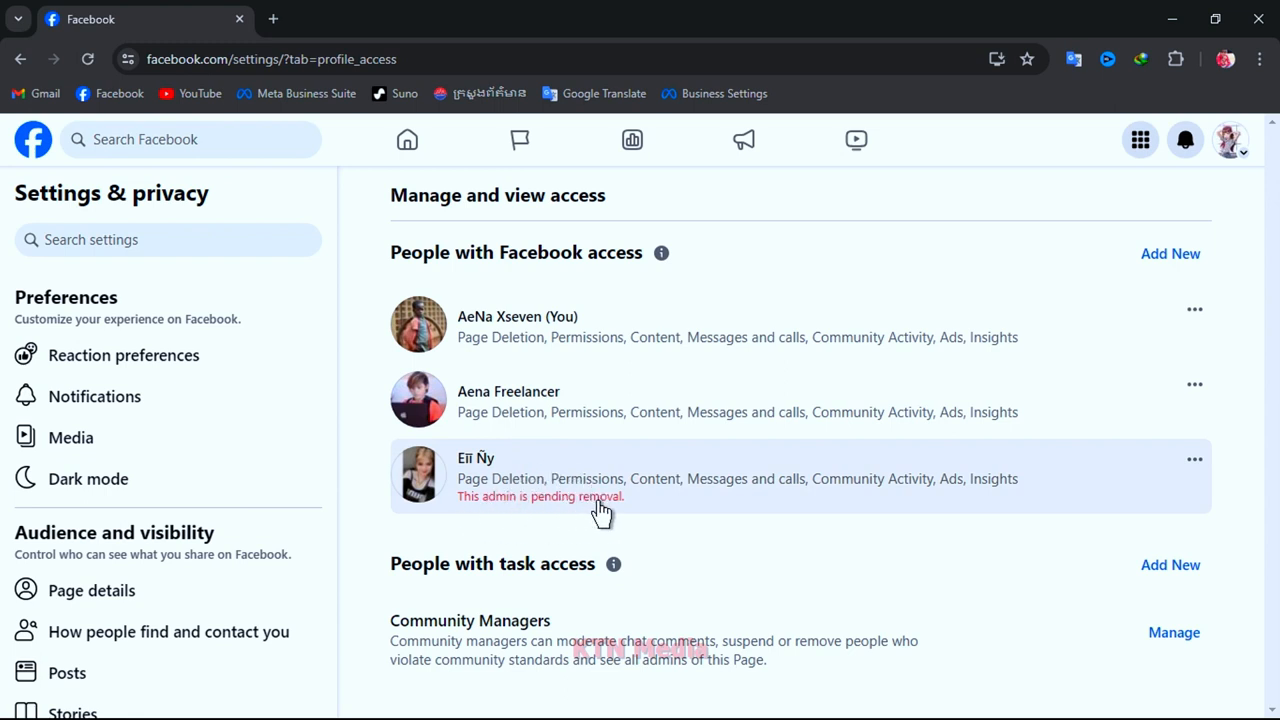
mouse_move(452, 505)
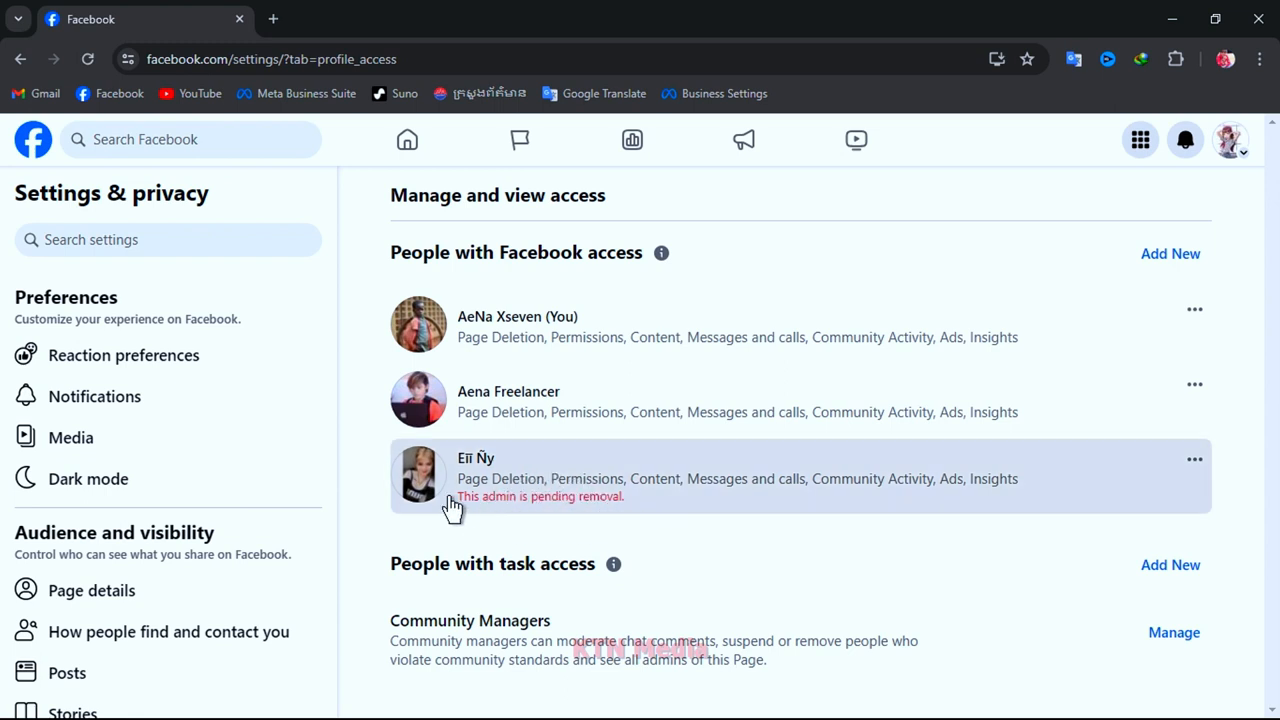
mouse_move(573, 515)
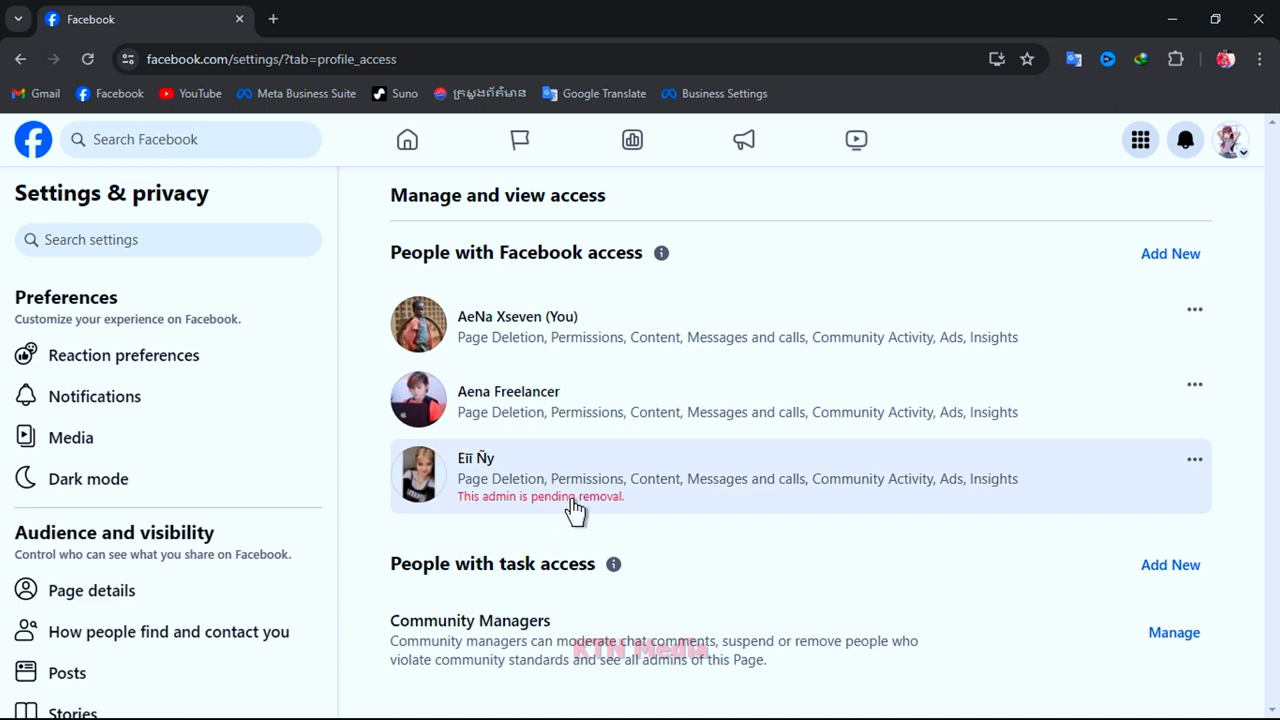
mouse_move(632, 521)
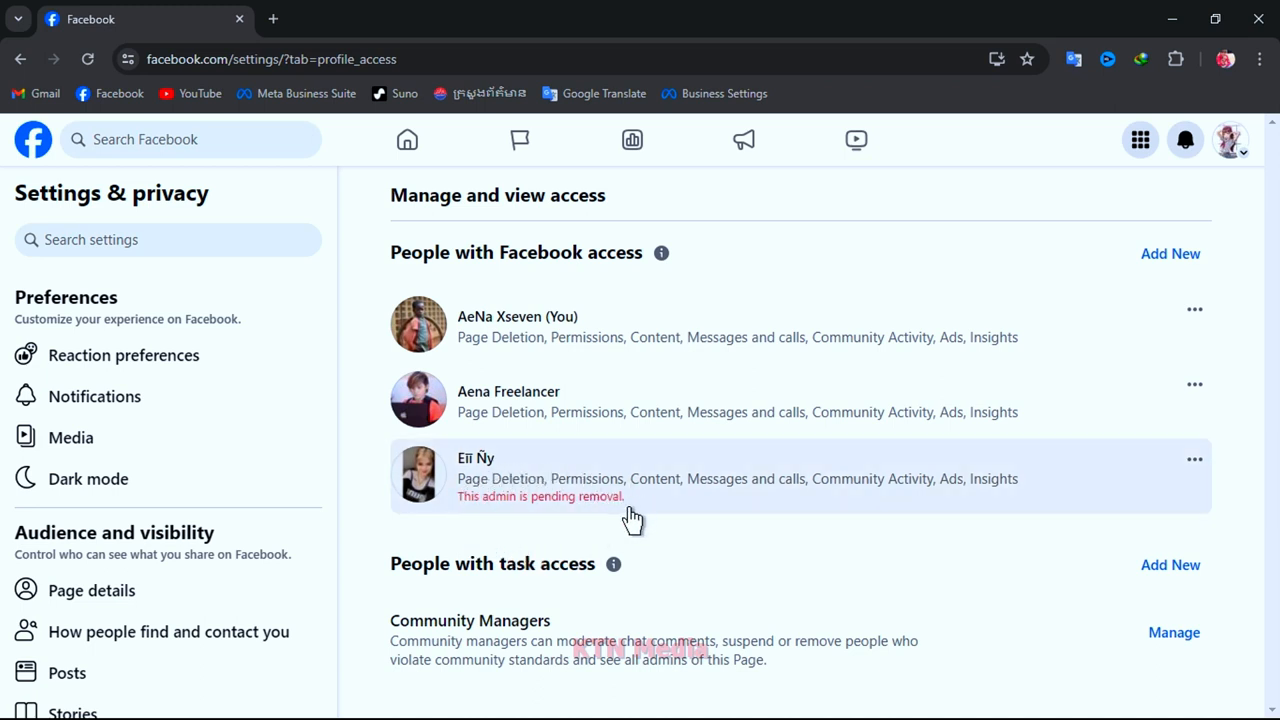
mouse_move(631, 527)
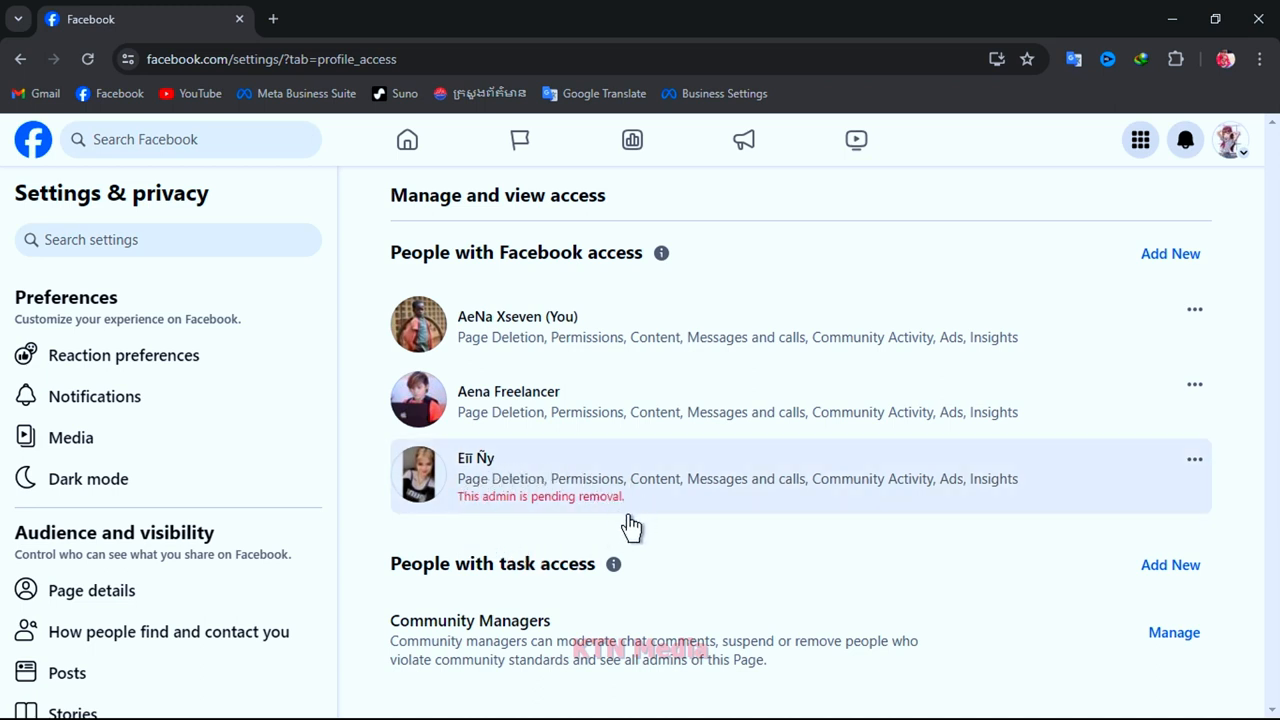
- Remove the second admin's access and enter the password to authorise it
left_click(1195, 383)
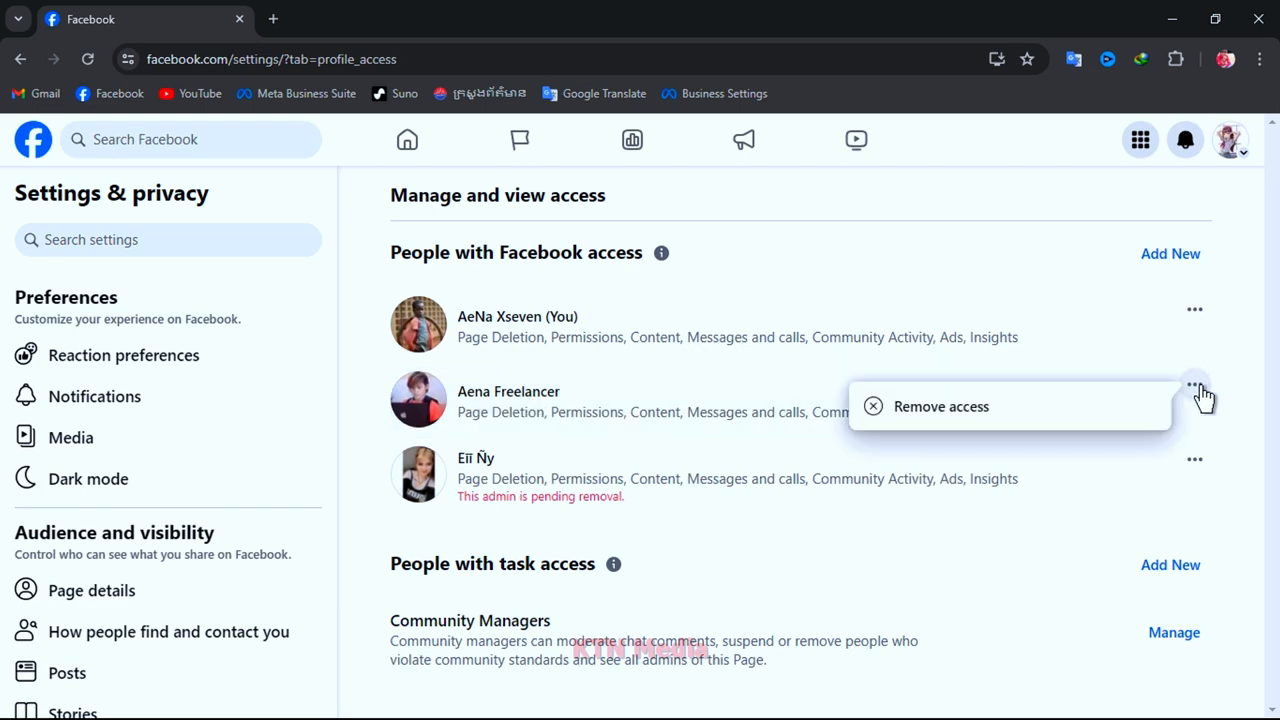
left_click(942, 406)
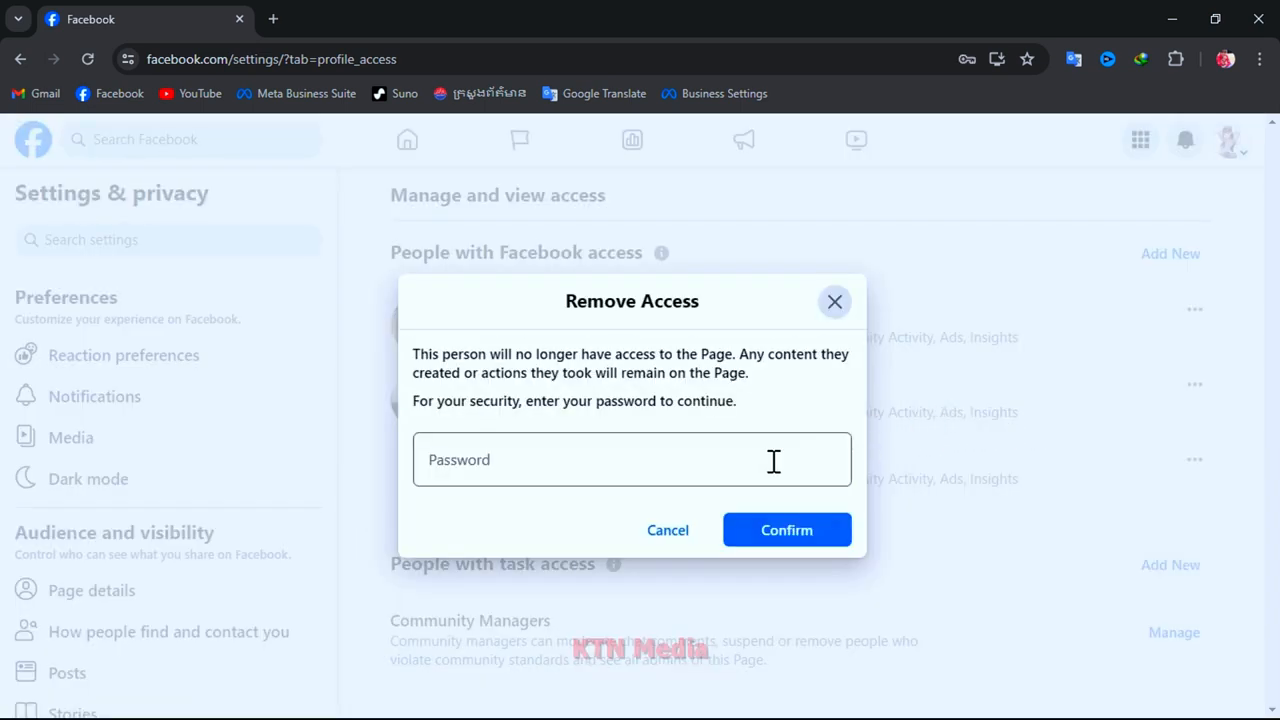
left_click(786, 529)
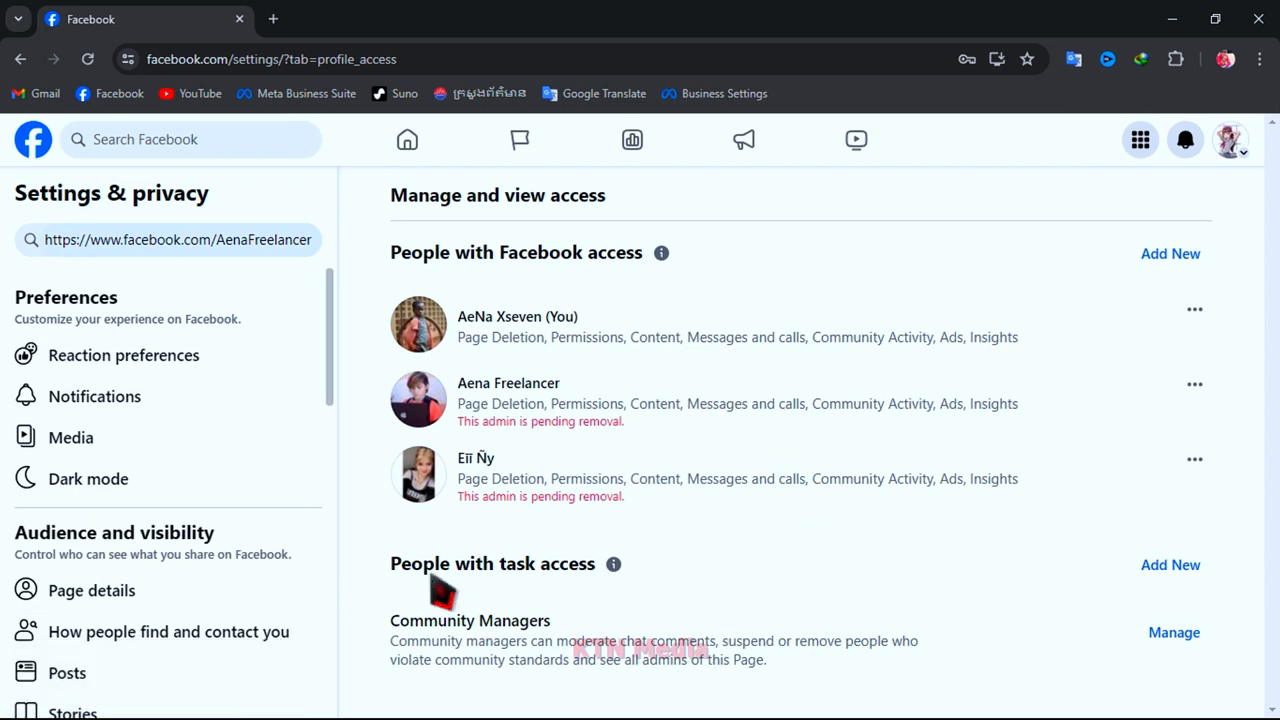
mouse_move(550, 455)
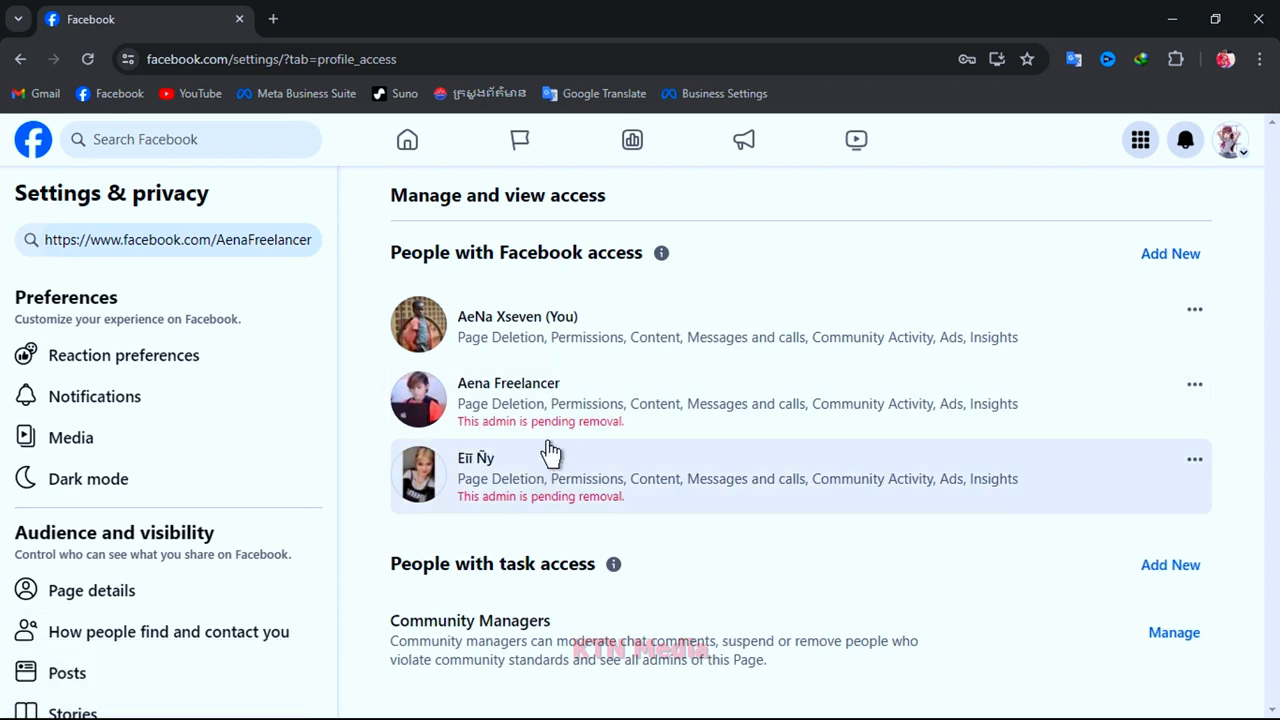
mouse_move(573, 455)
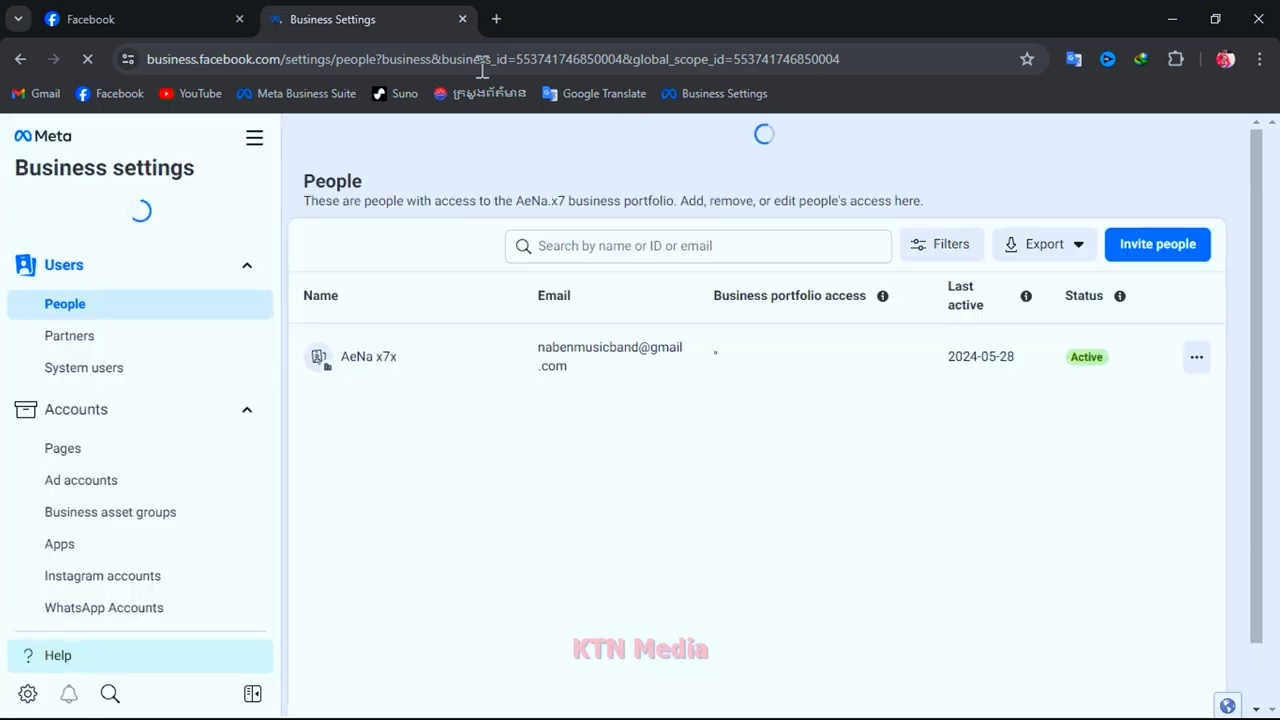
- View the portfolio's only person, then expand Accounts and open the empty Pages list
left_click(368, 356)
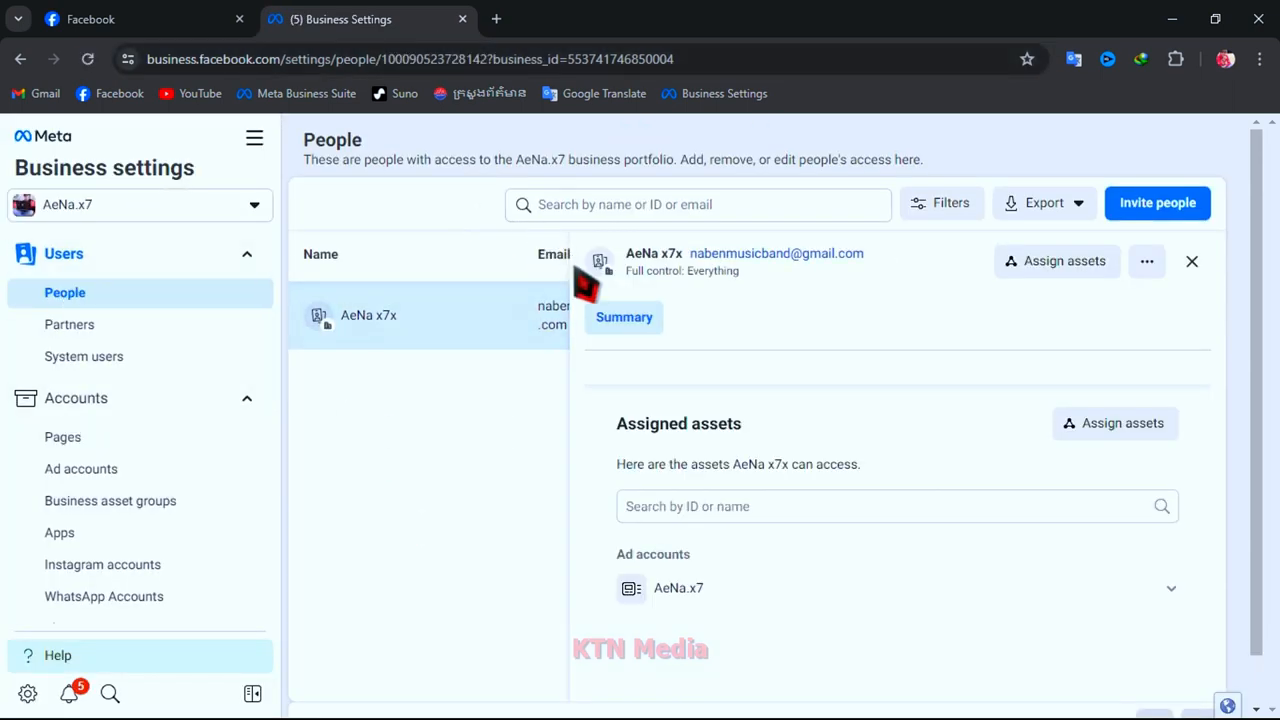
mouse_move(522, 448)
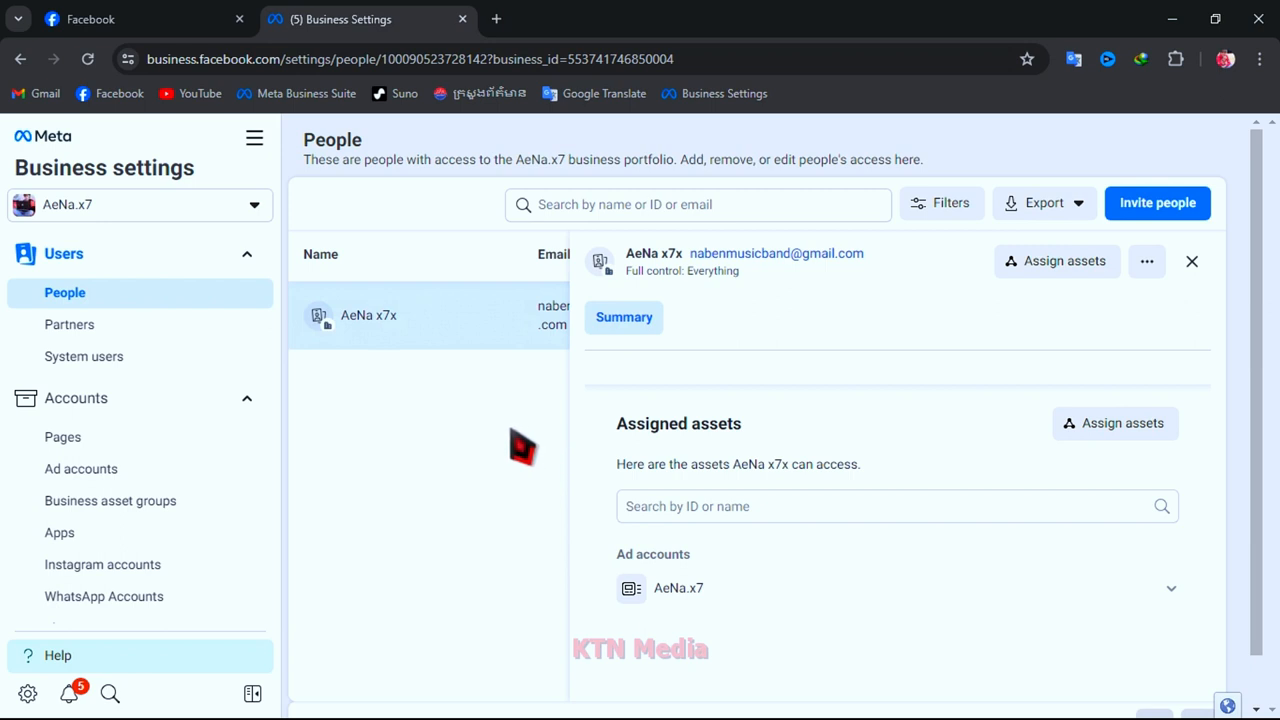
mouse_move(512, 427)
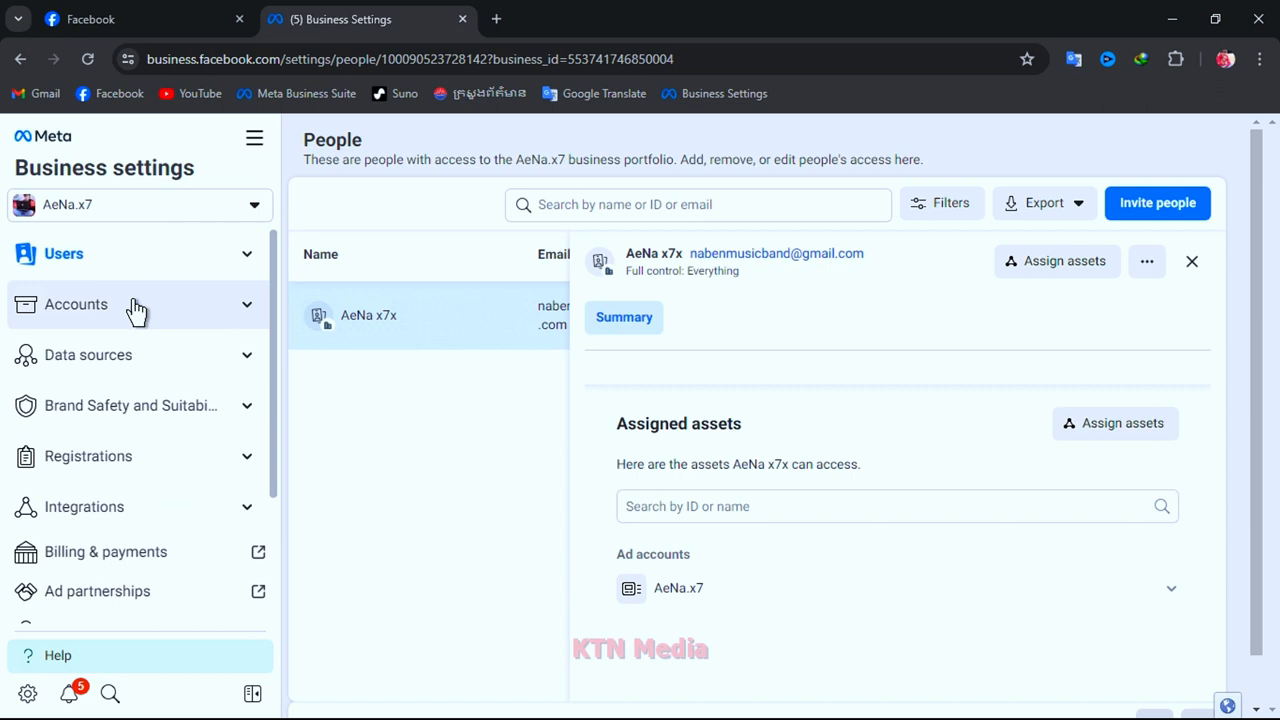
left_click(63, 253)
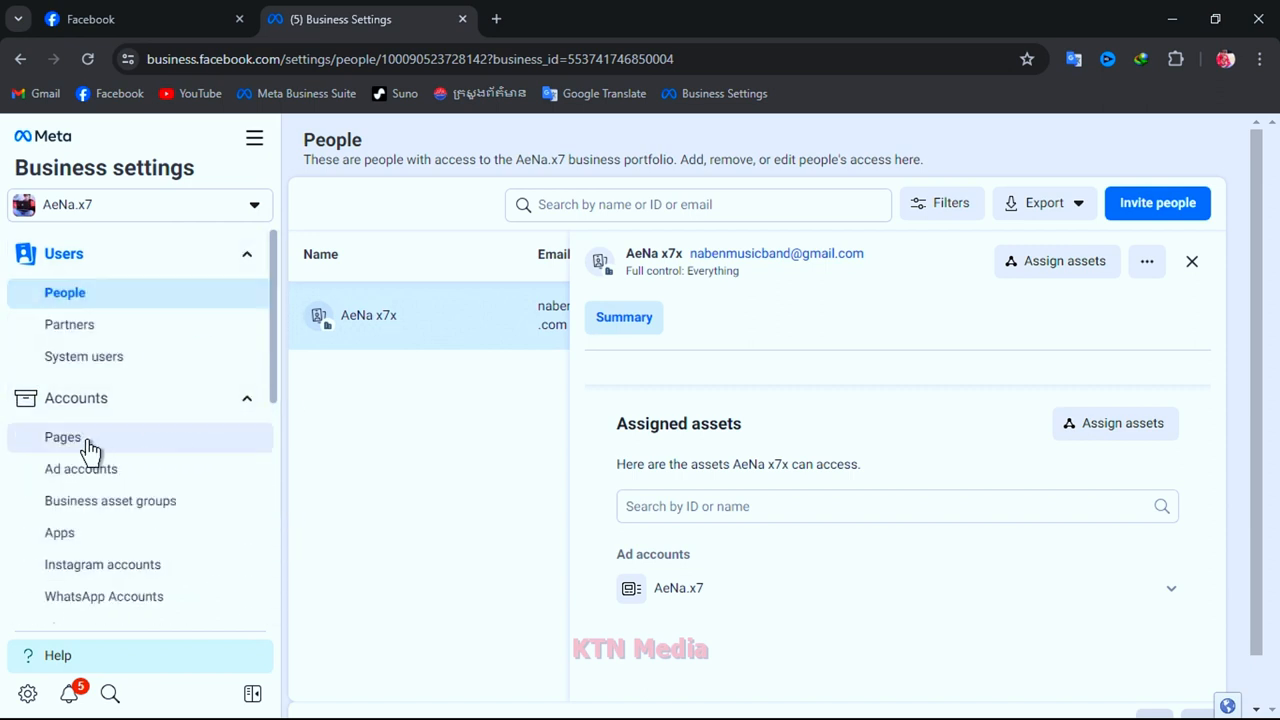
left_click(62, 437)
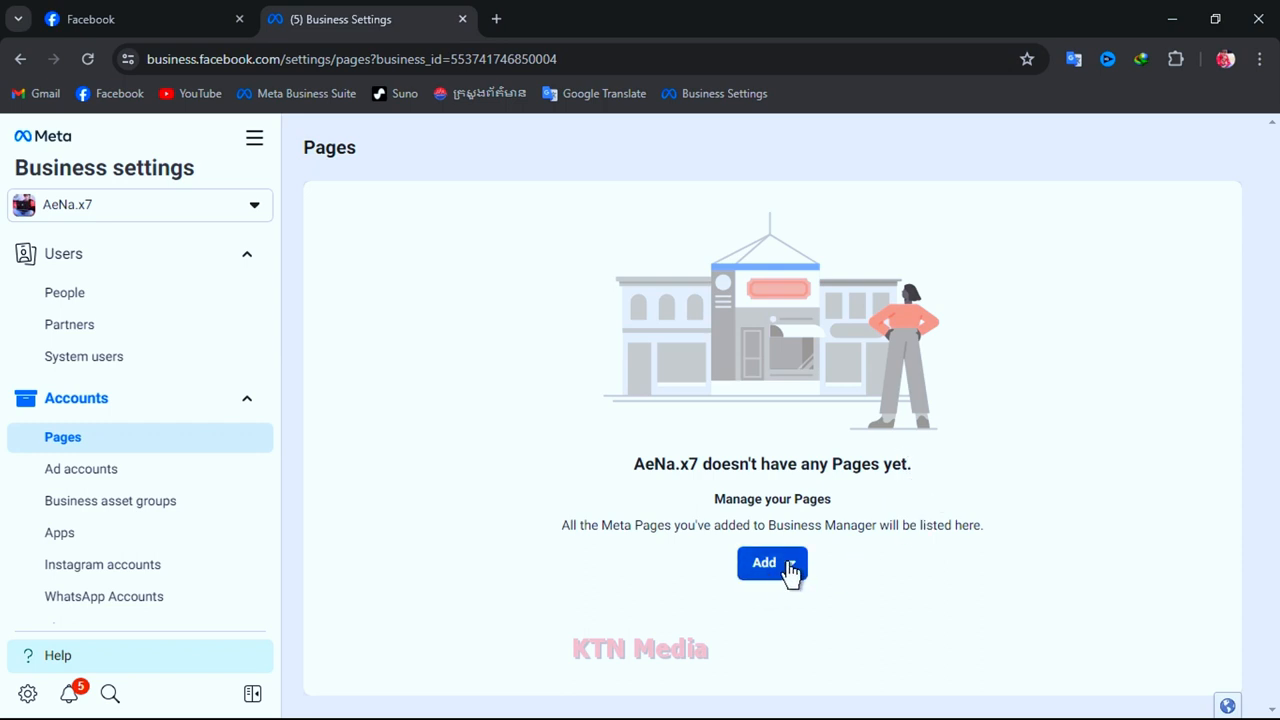
- Add NY FireMix to the AeNa.x7 portfolio by pasting its copied Facebook Page URL
left_click(764, 563)
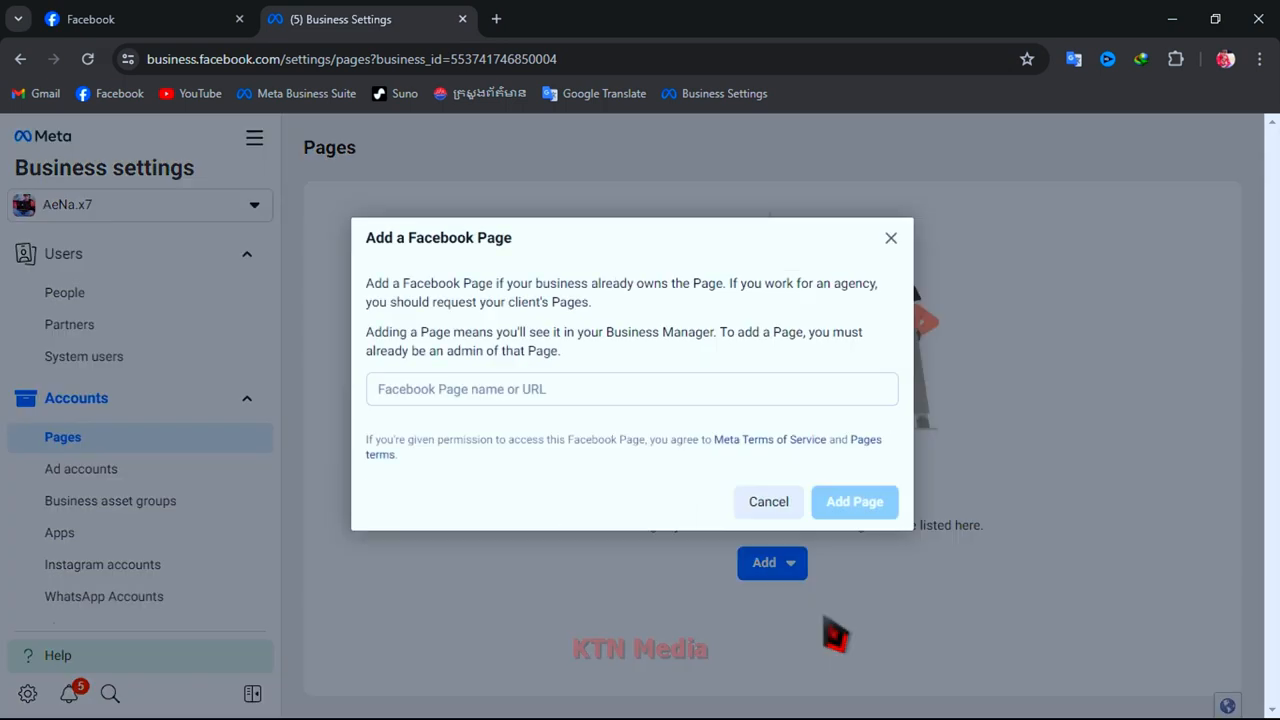
left_click(631, 389)
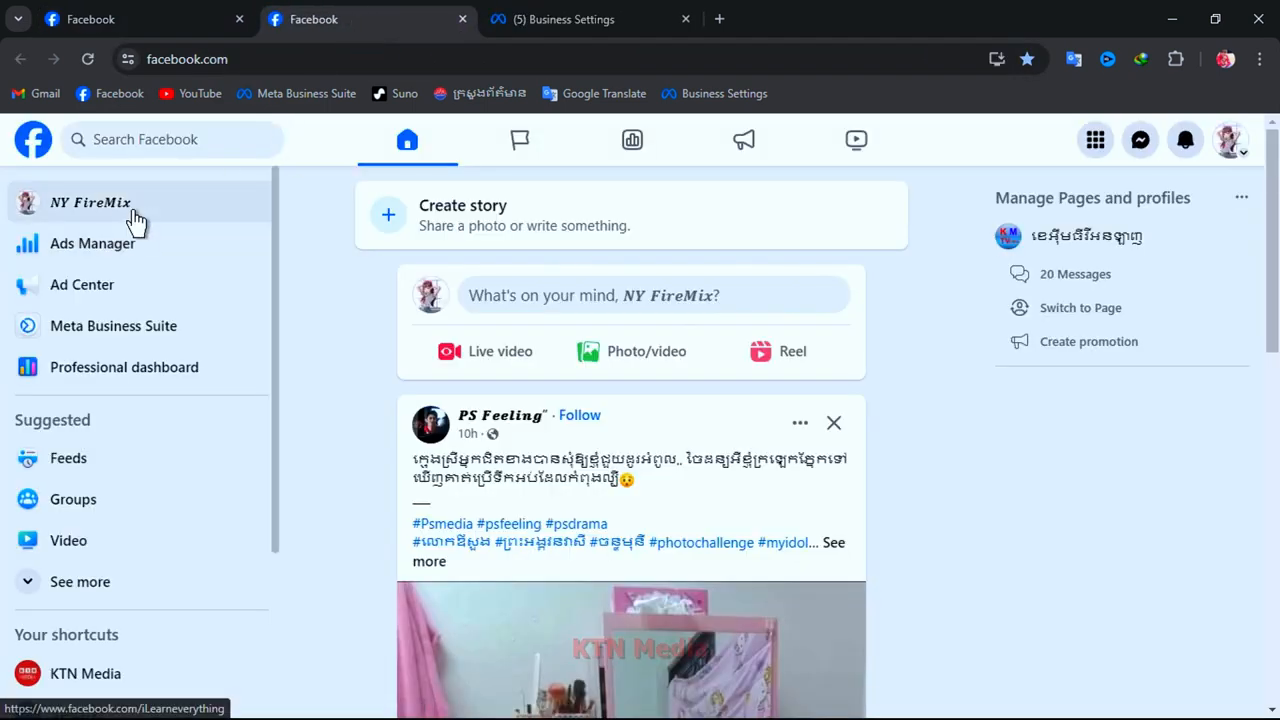
left_click(90, 202)
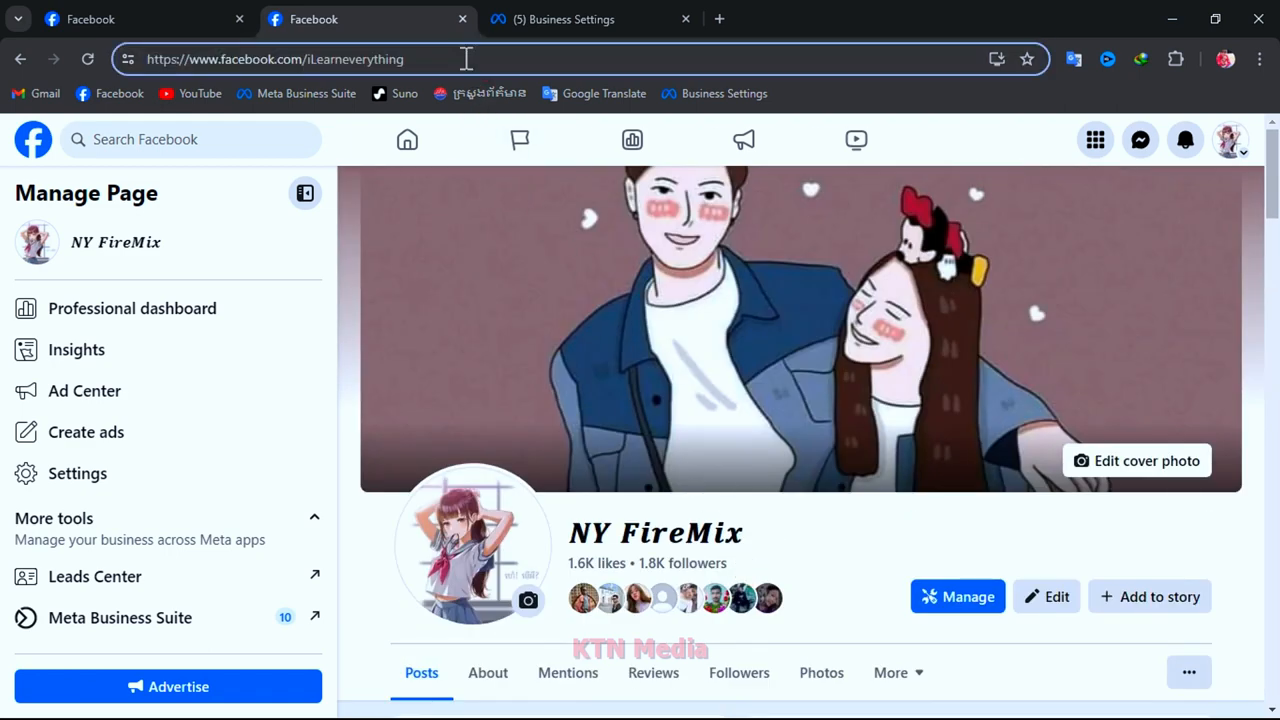
right_click(273, 59)
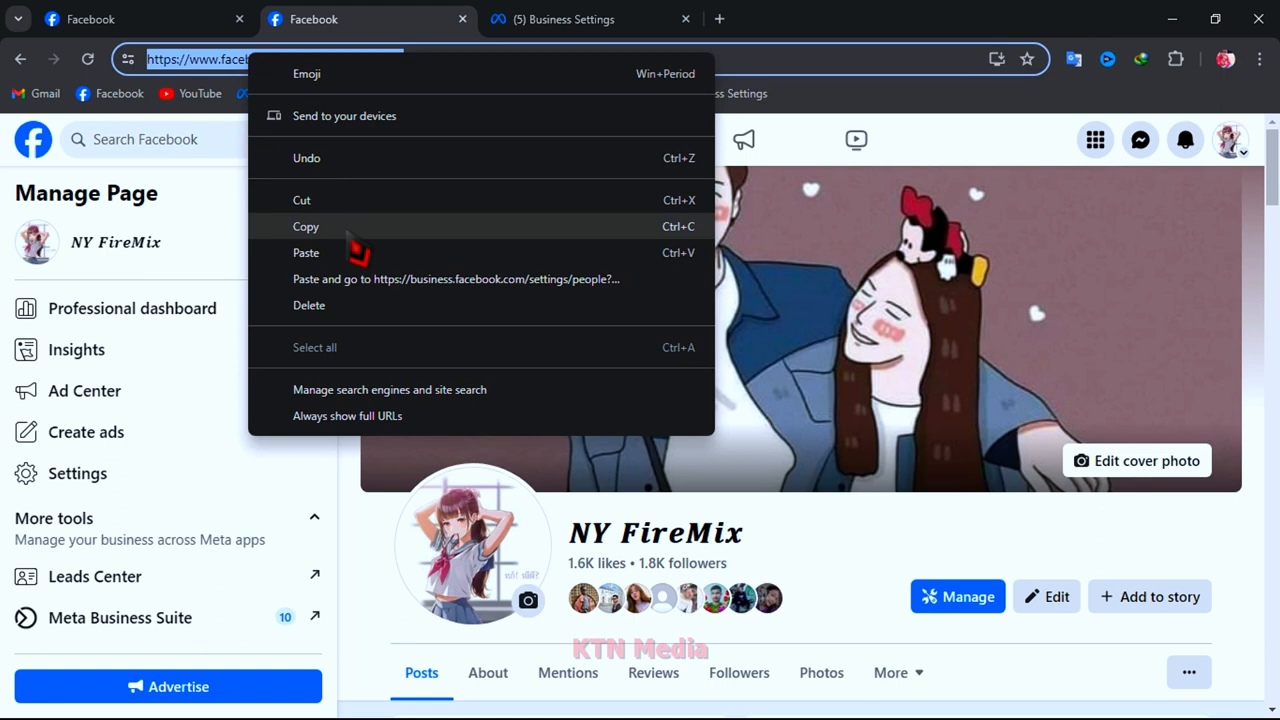
left_click(590, 19)
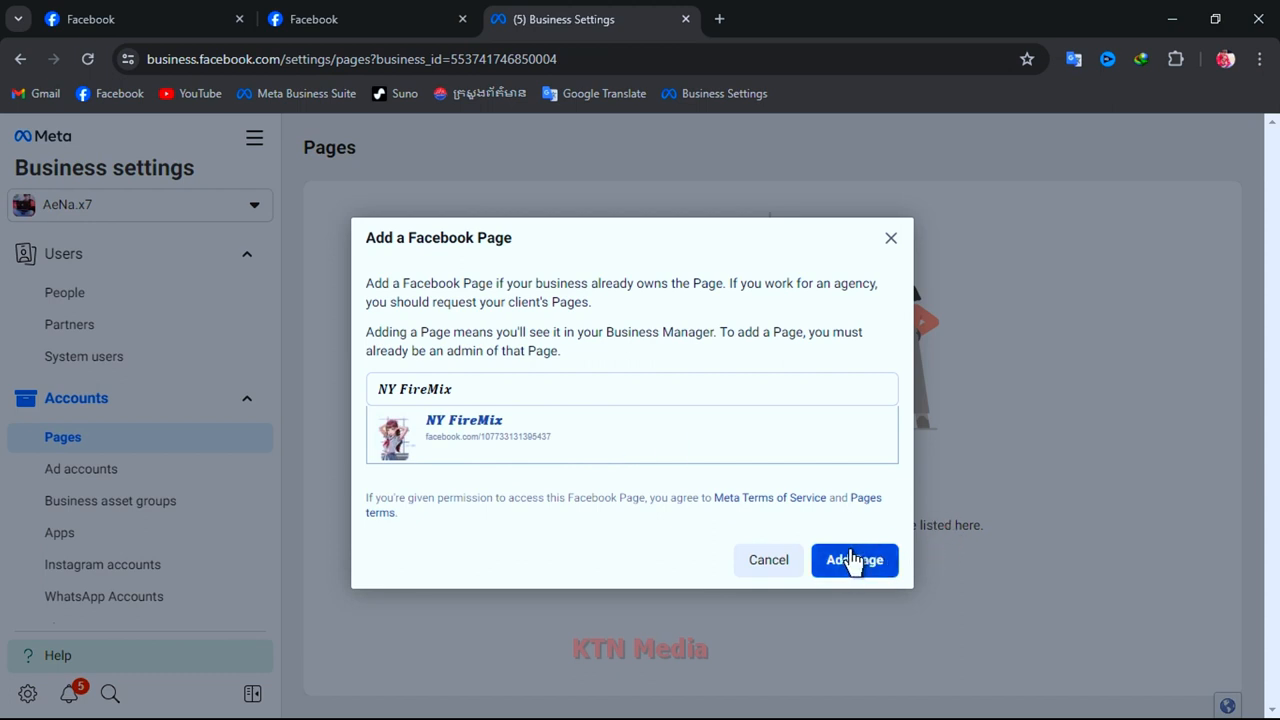
left_click(854, 560)
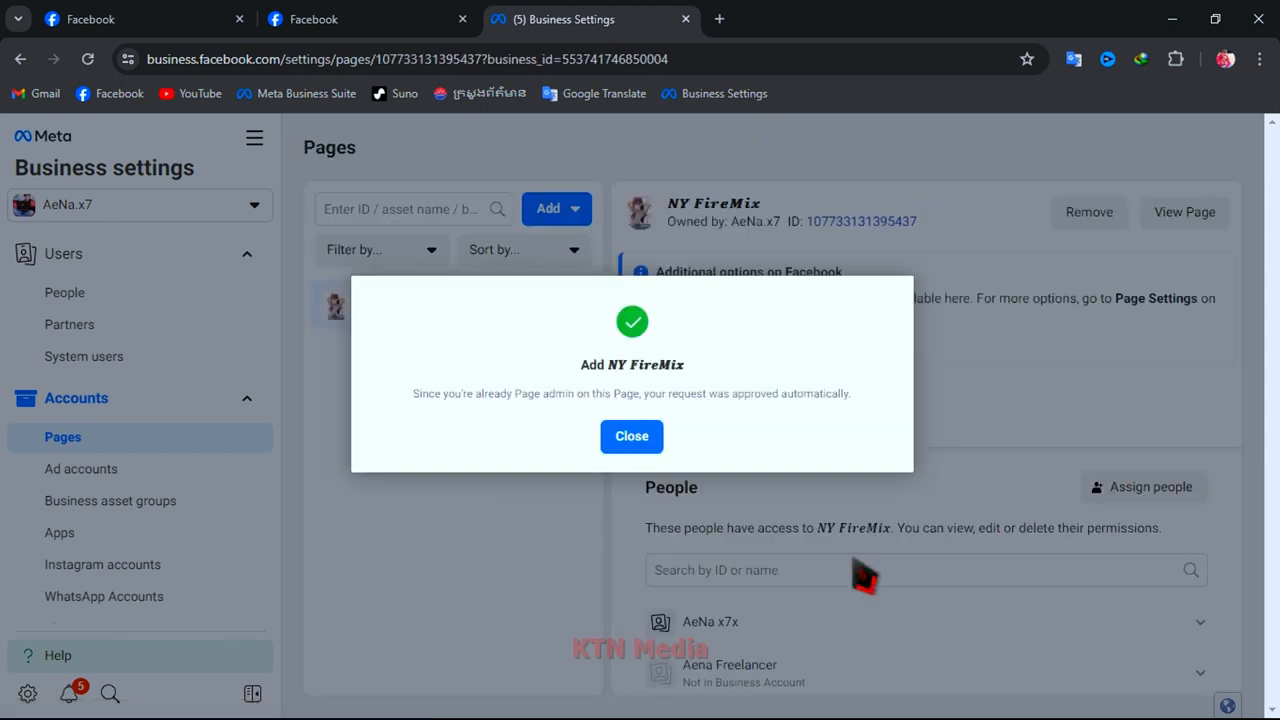
left_click(631, 436)
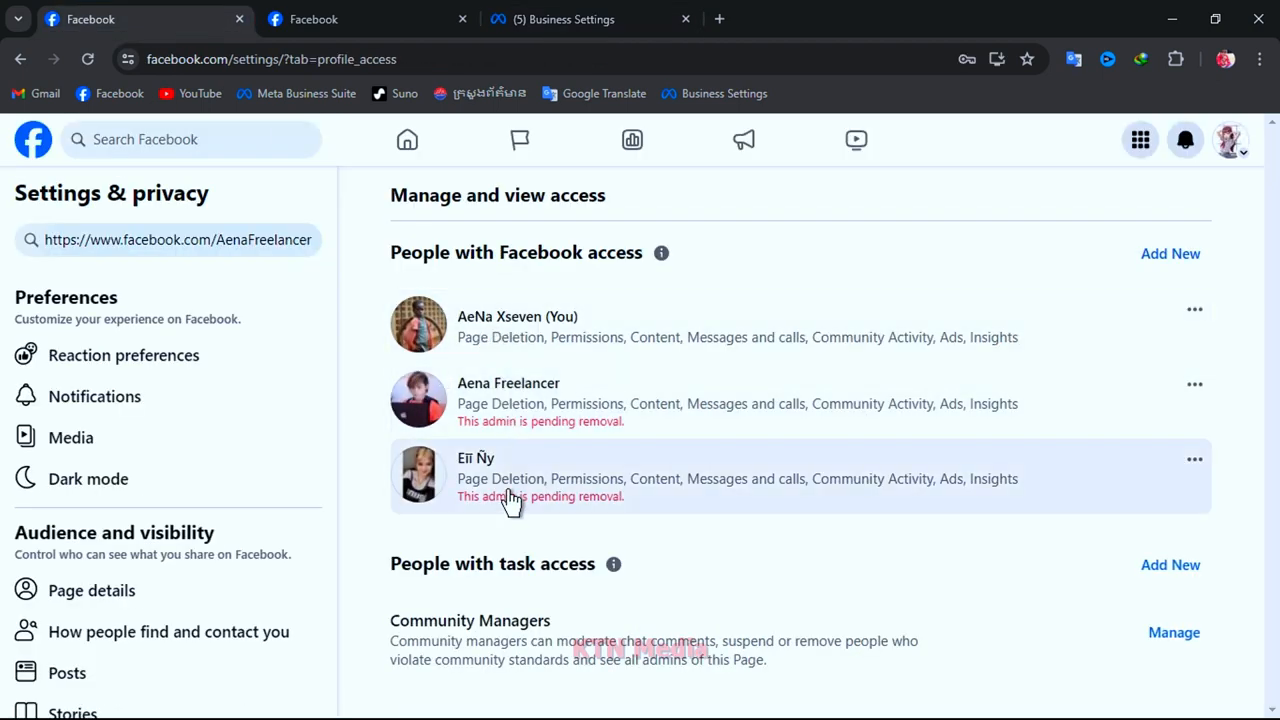
- Remove the first pending admin from NY FireMix in Business Settings and confirm
left_click(586, 19)
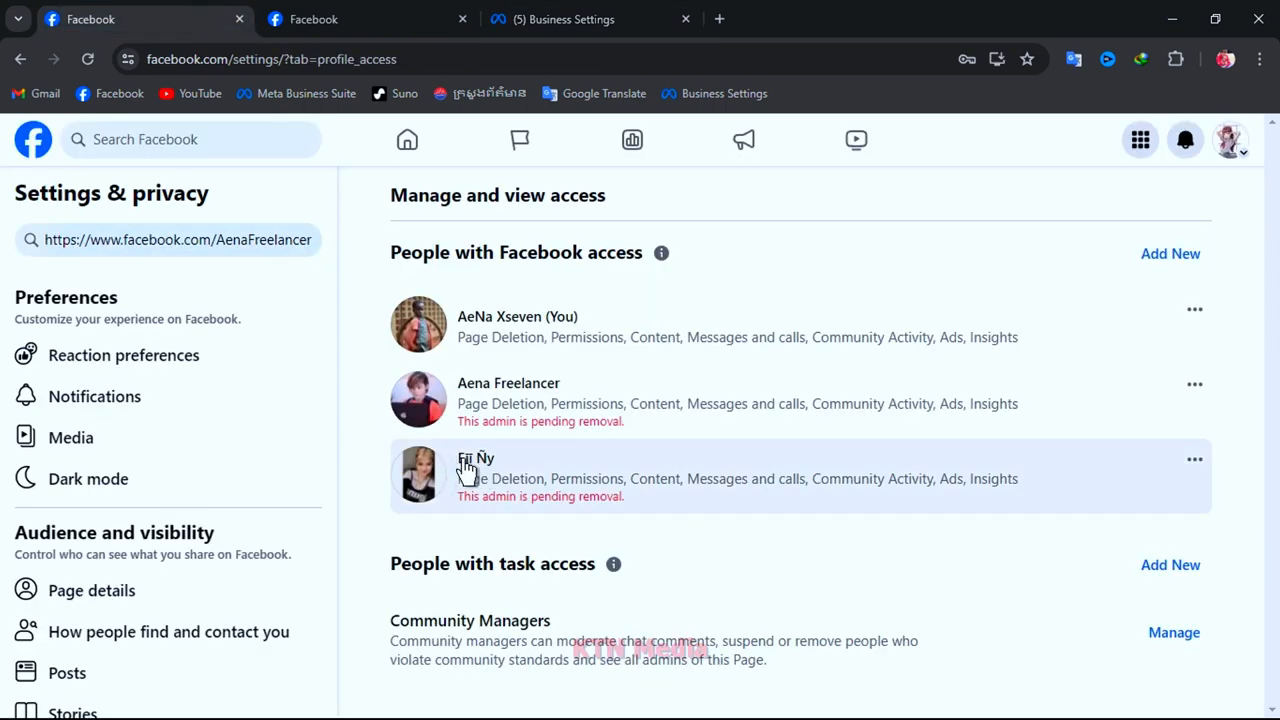
left_click(585, 19)
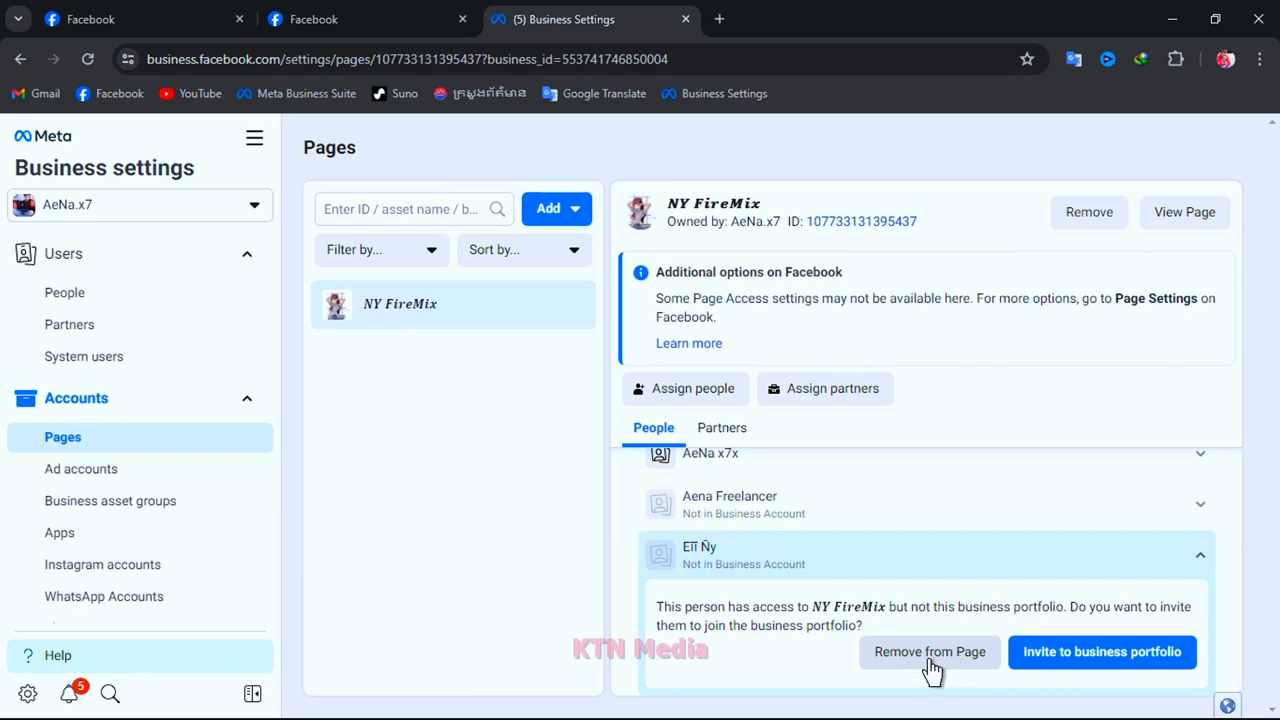
left_click(928, 652)
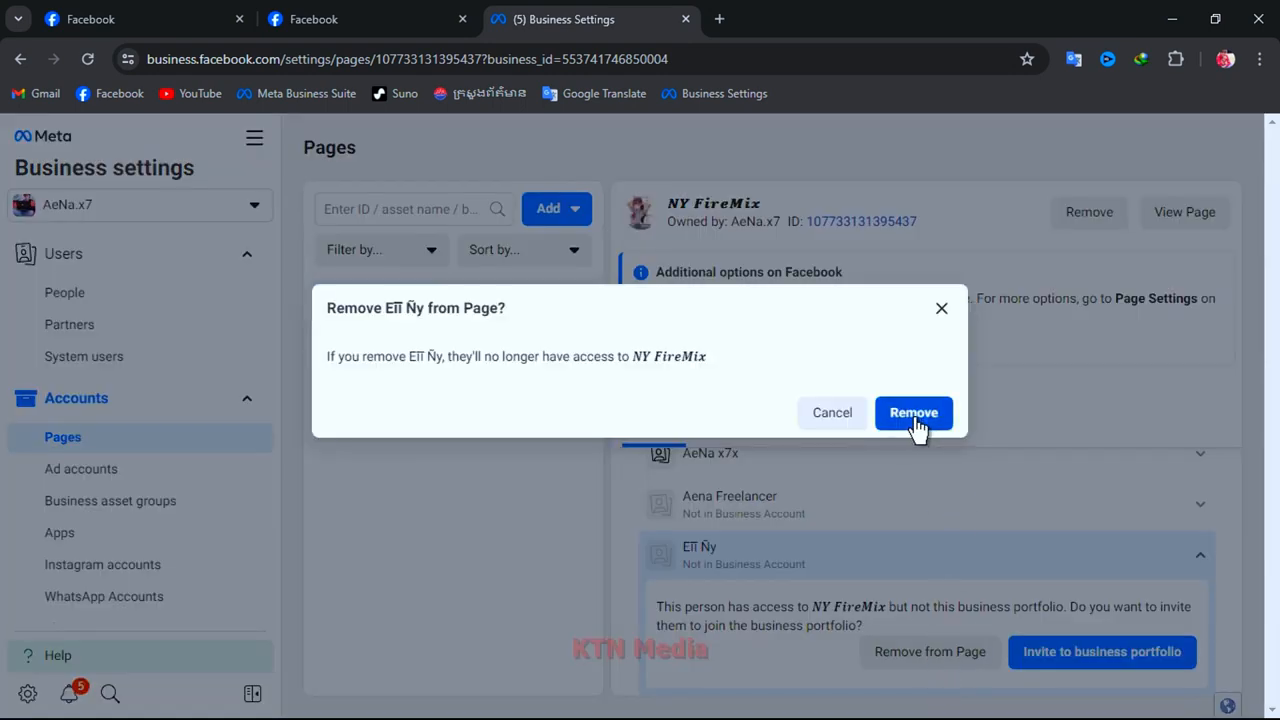
left_click(913, 412)
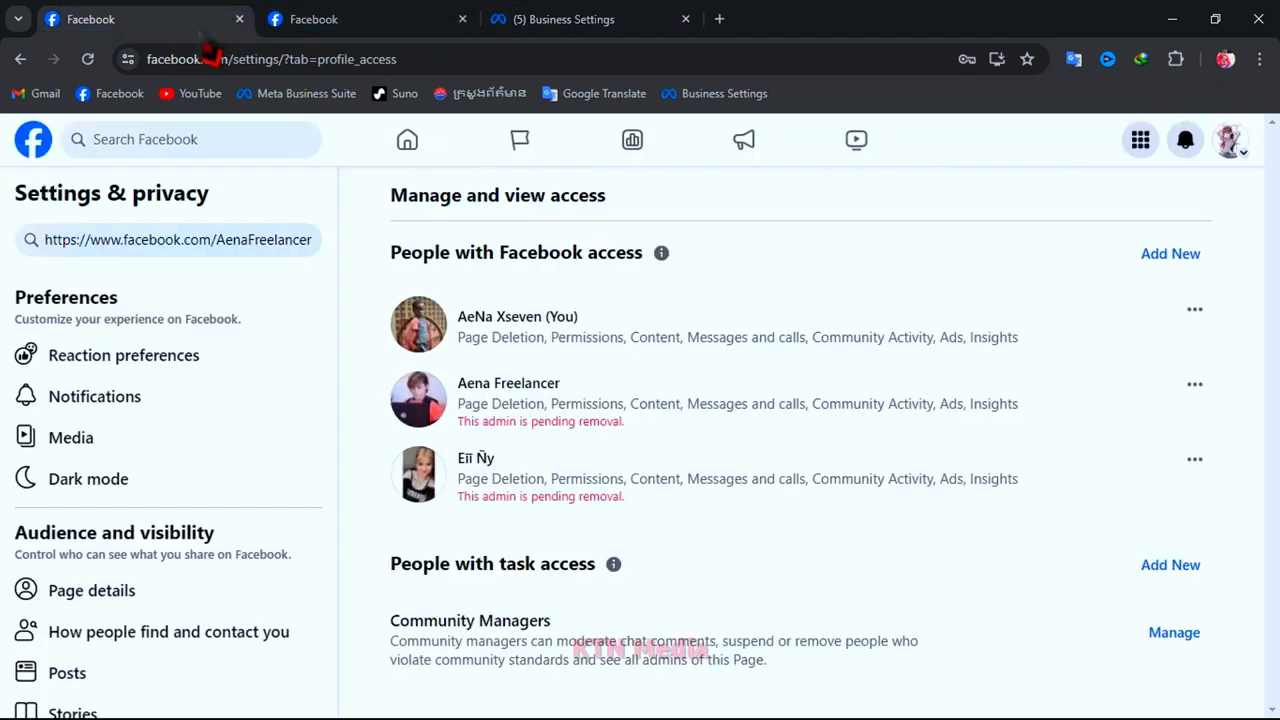
left_click(87, 59)
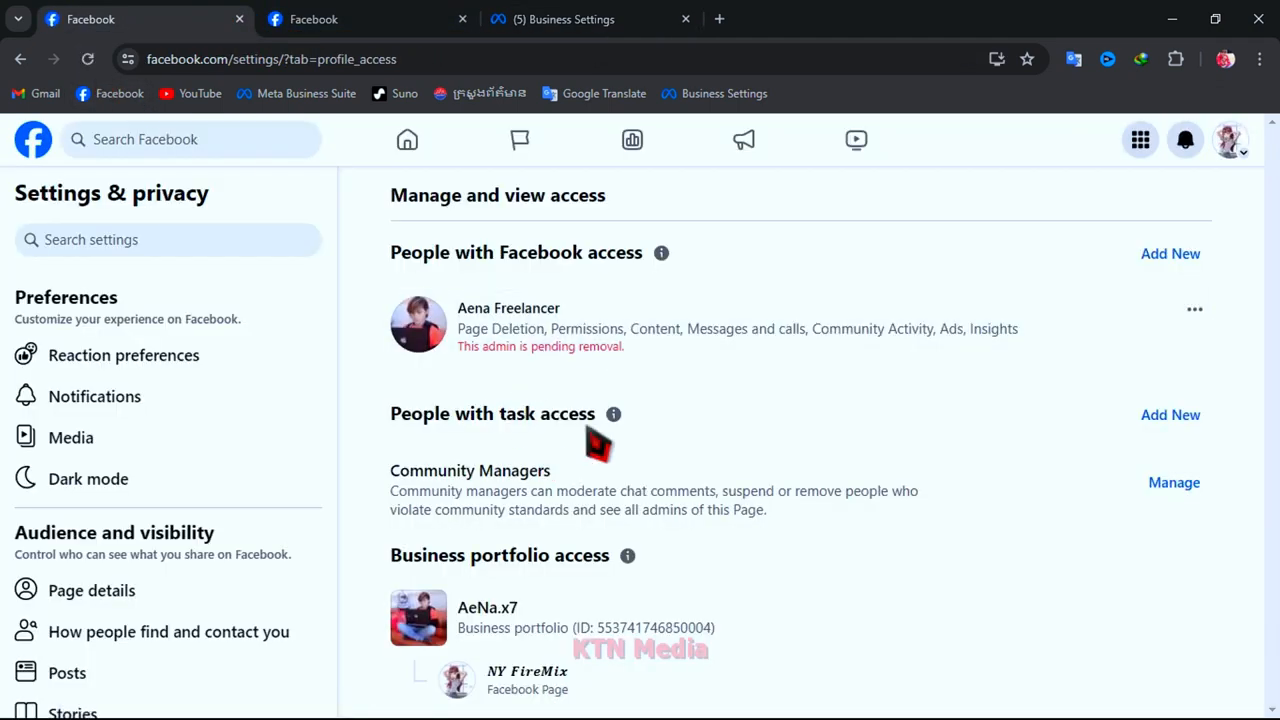
mouse_move(536, 362)
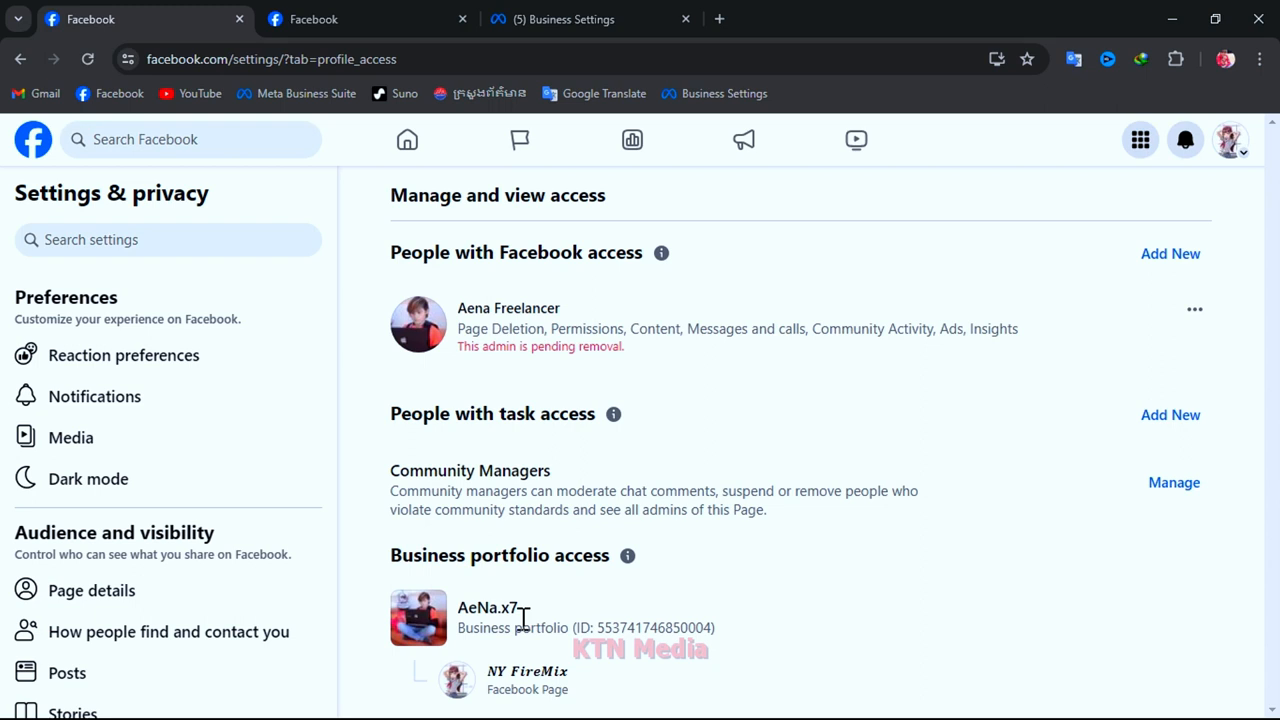
mouse_move(578, 338)
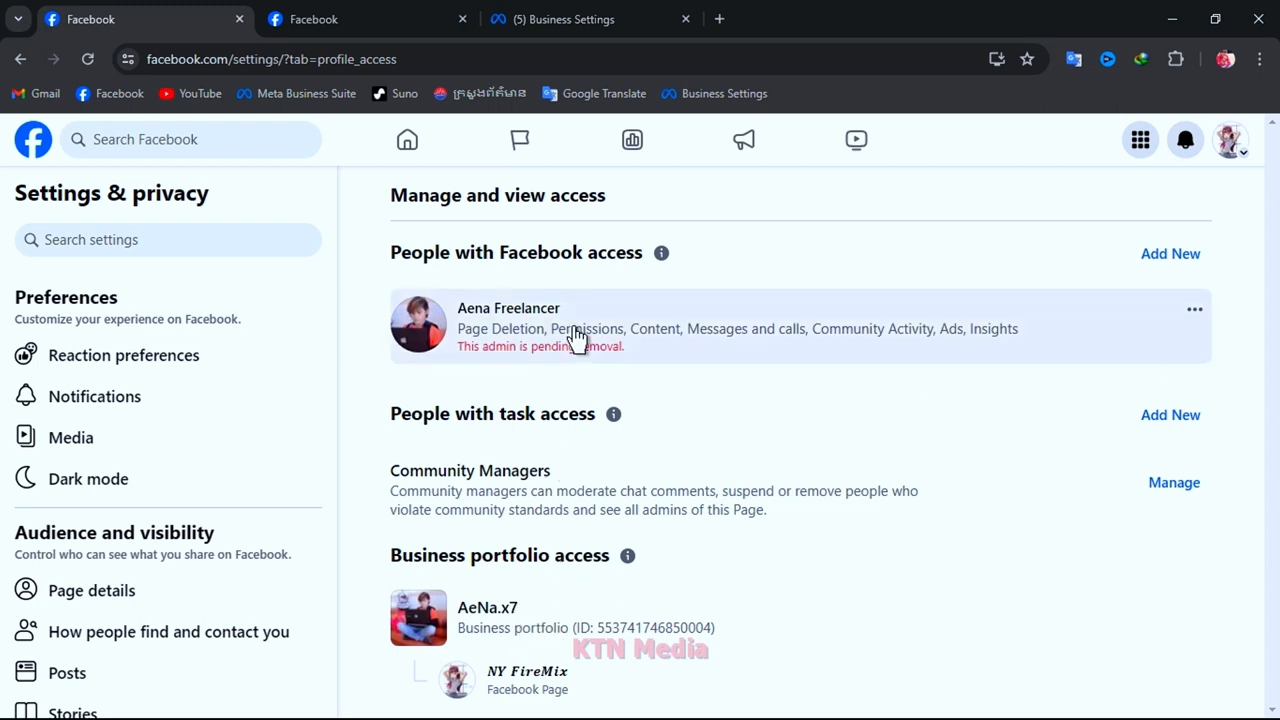
mouse_move(520, 362)
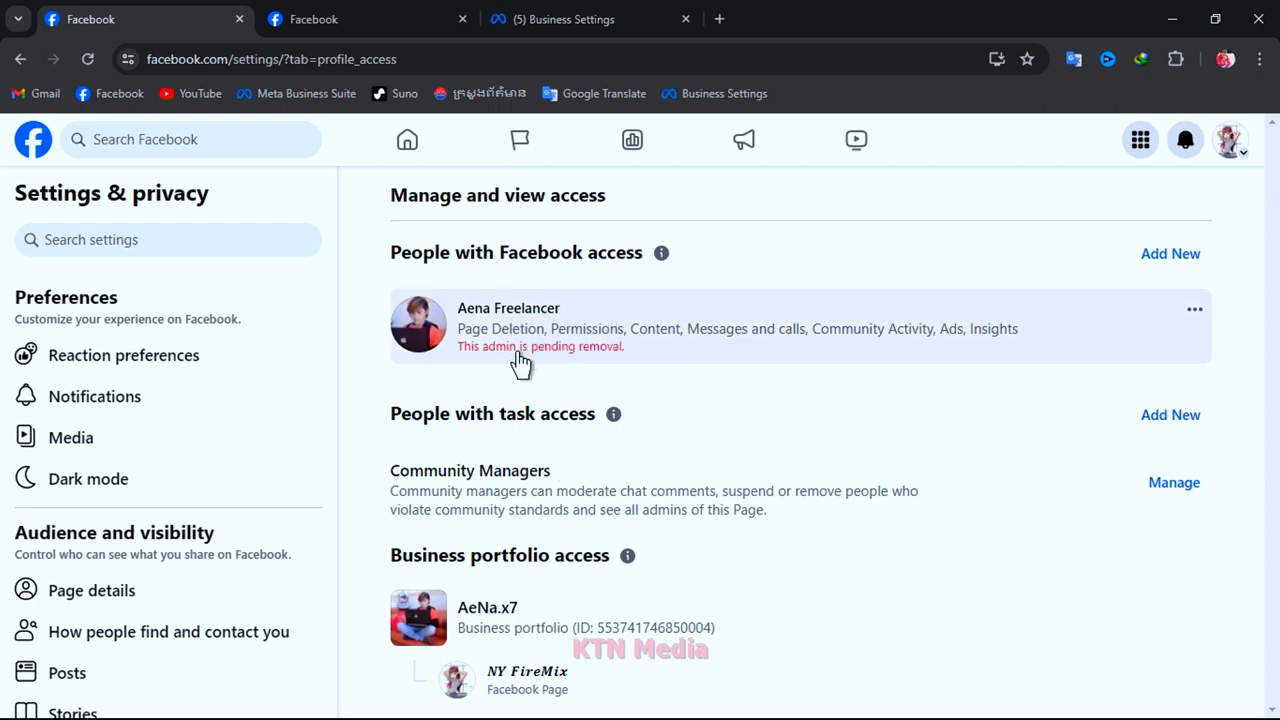
left_click(555, 19)
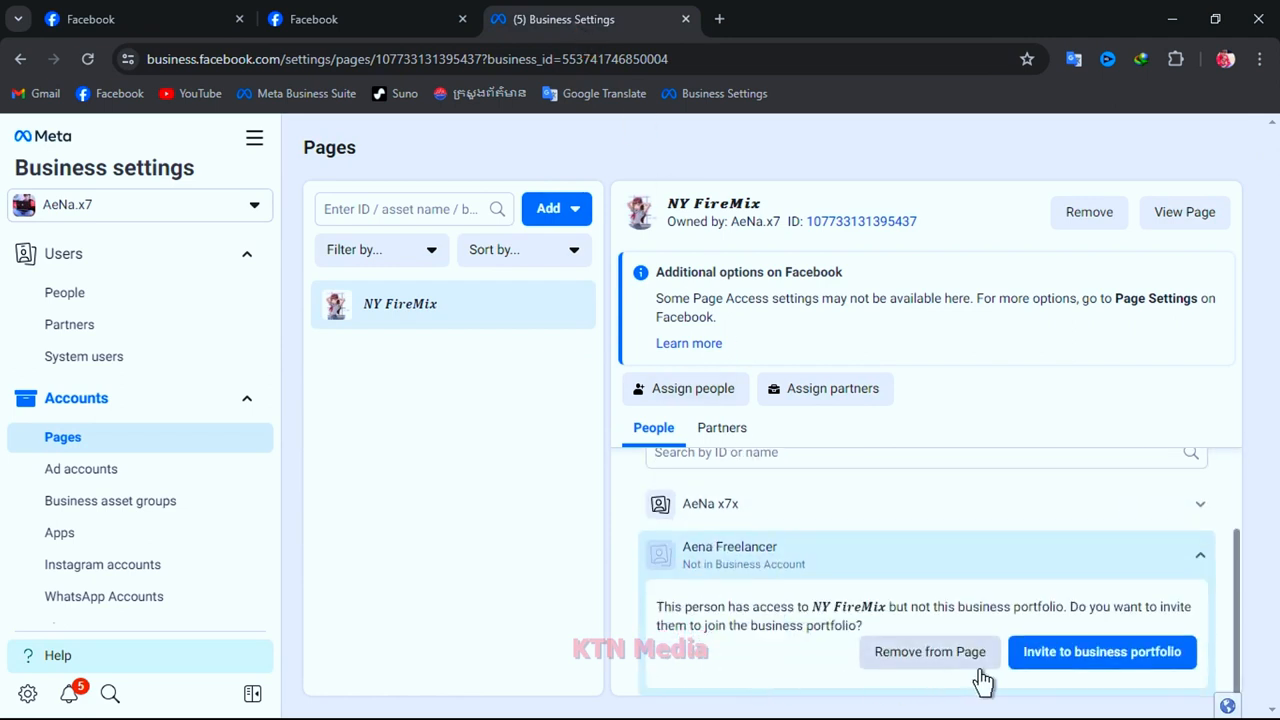
- Remove Aena Freelancer from the NY FireMix Page and confirm the removal
left_click(929, 652)
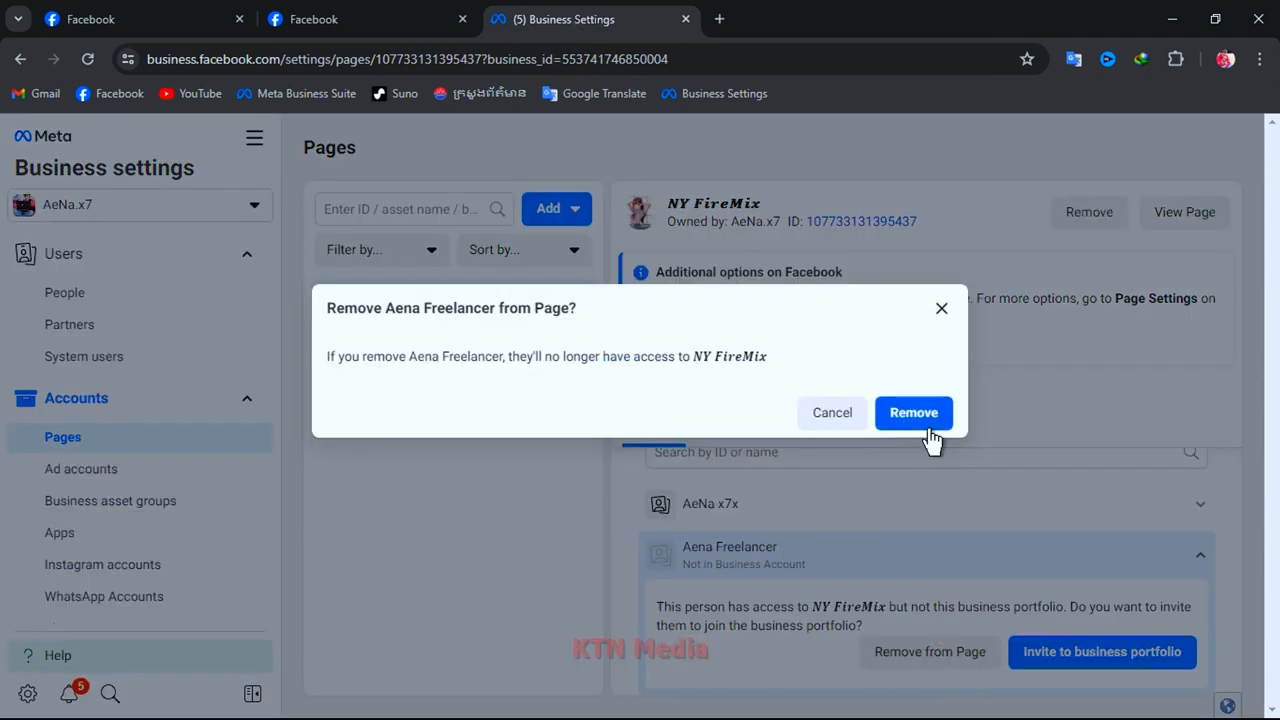
left_click(913, 413)
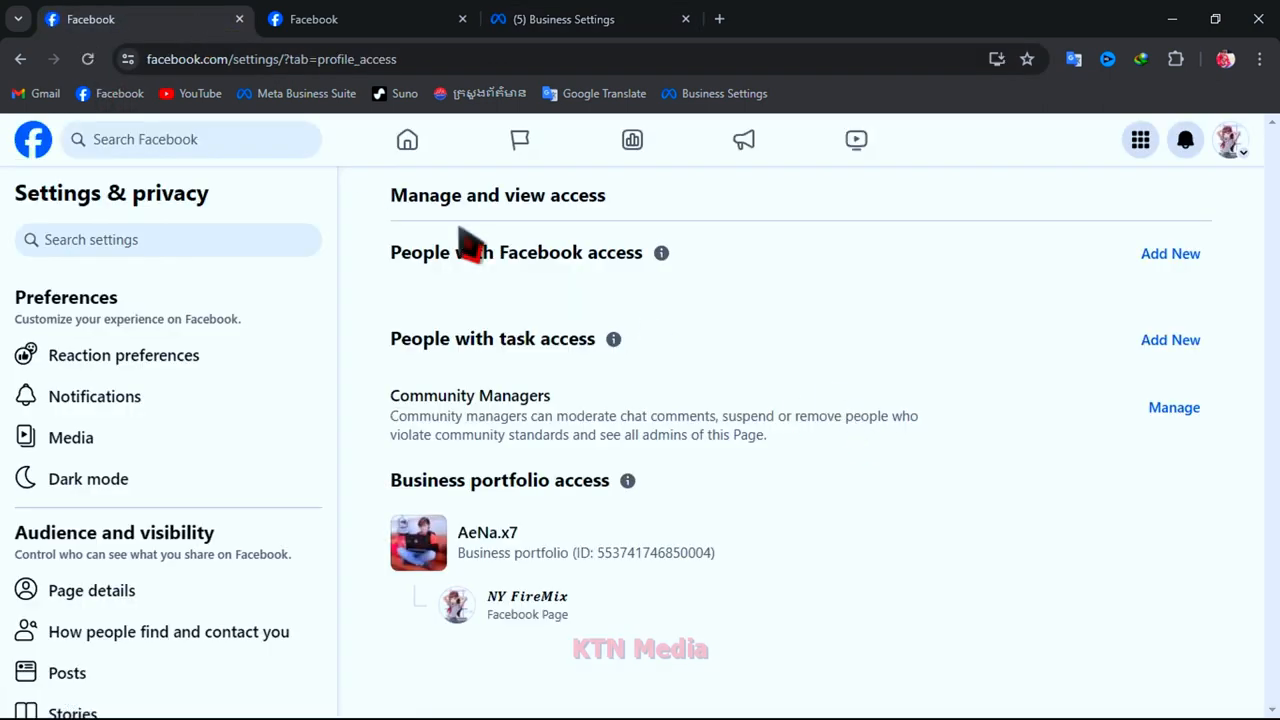
mouse_move(890, 328)
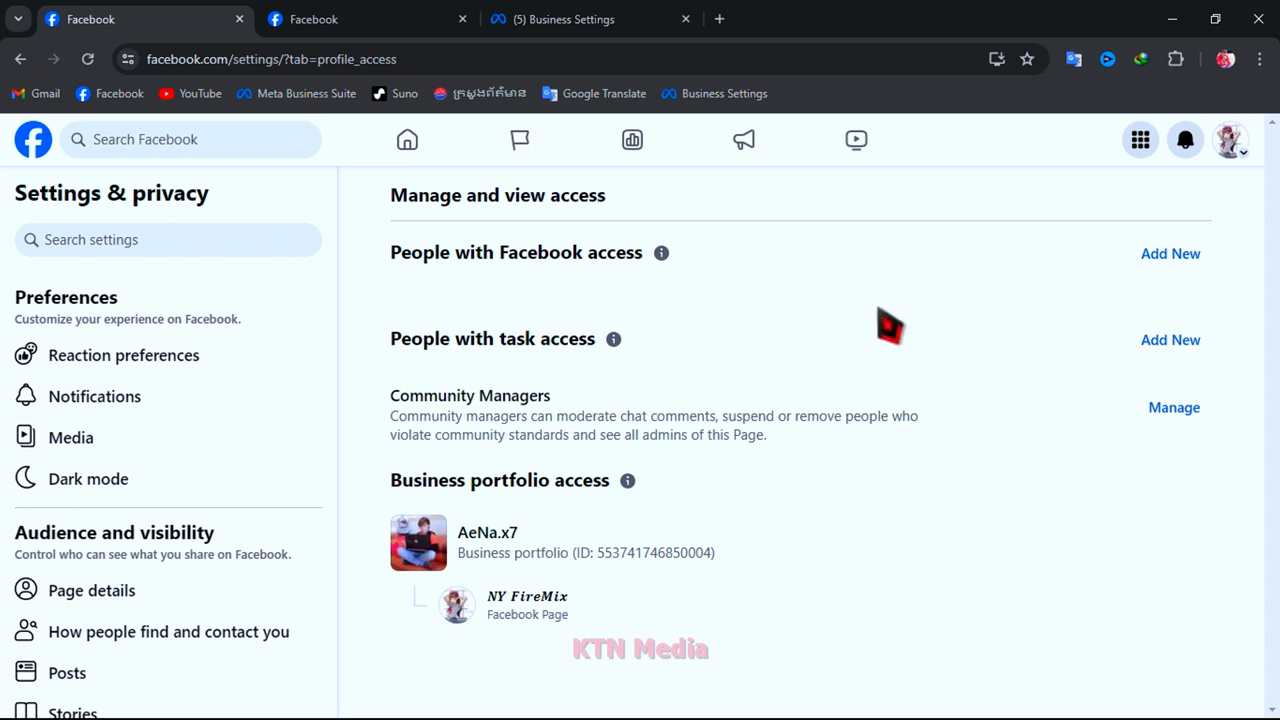
mouse_move(556, 562)
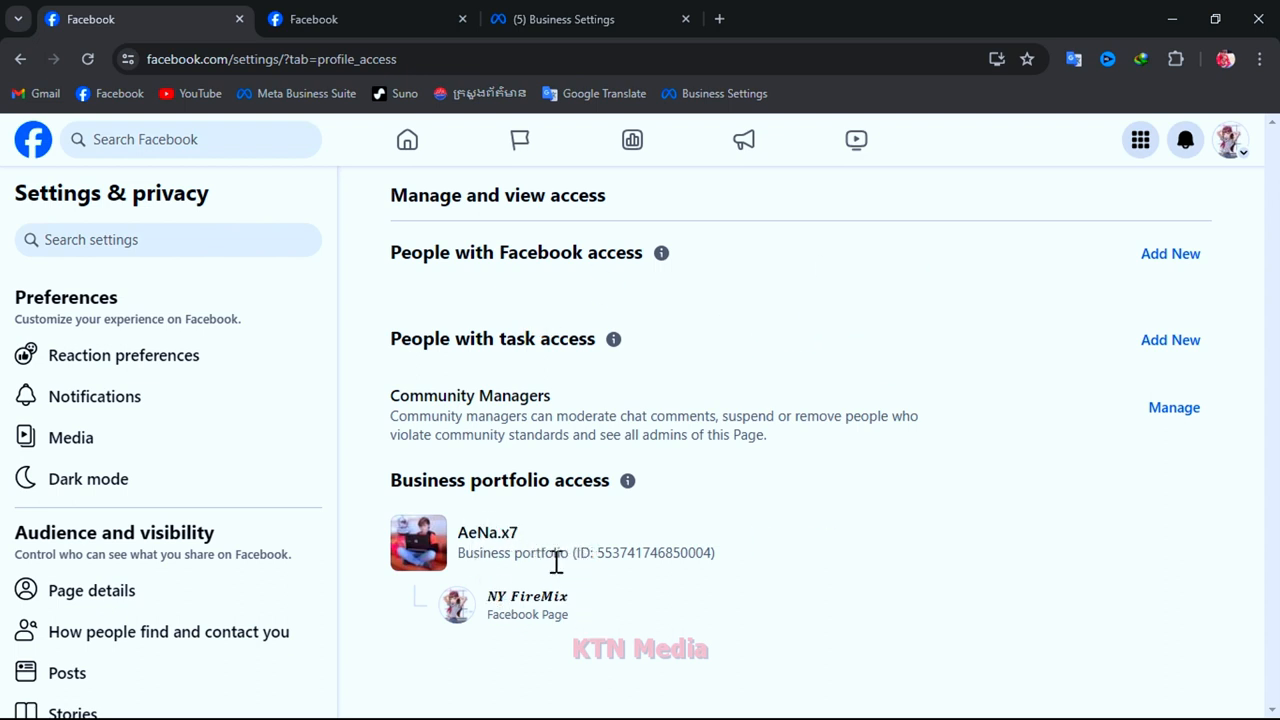
mouse_move(575, 180)
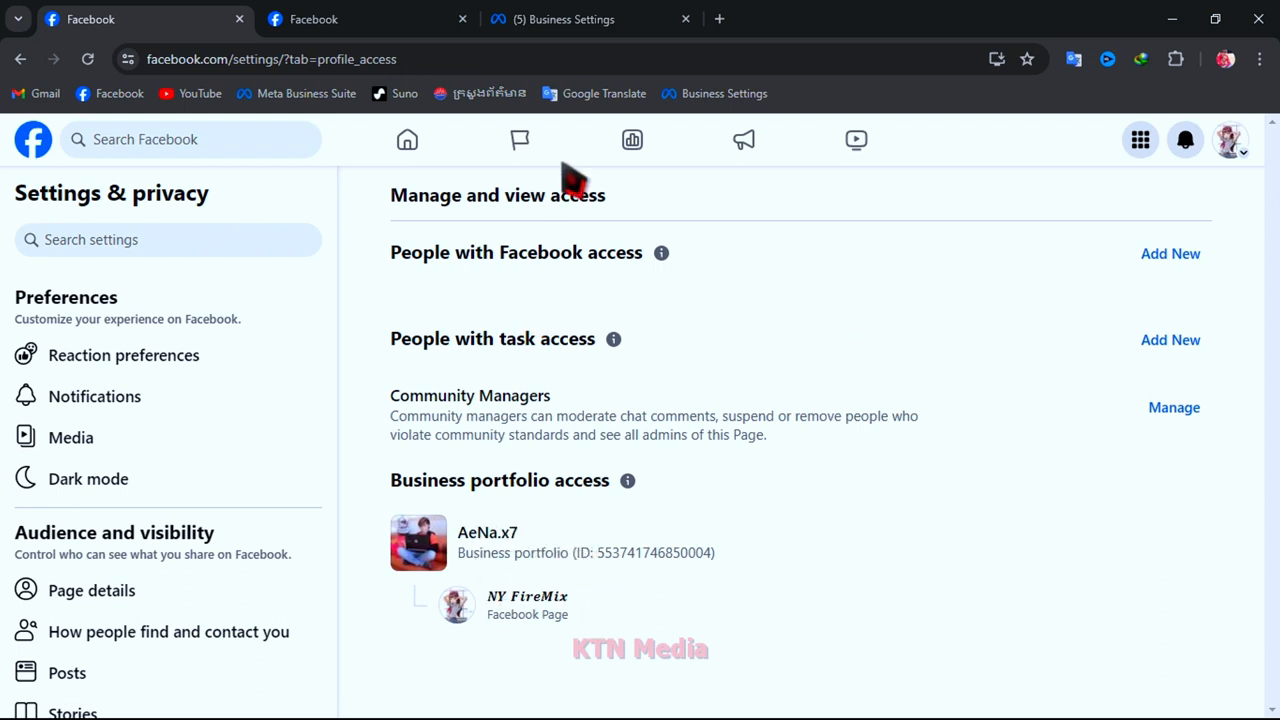